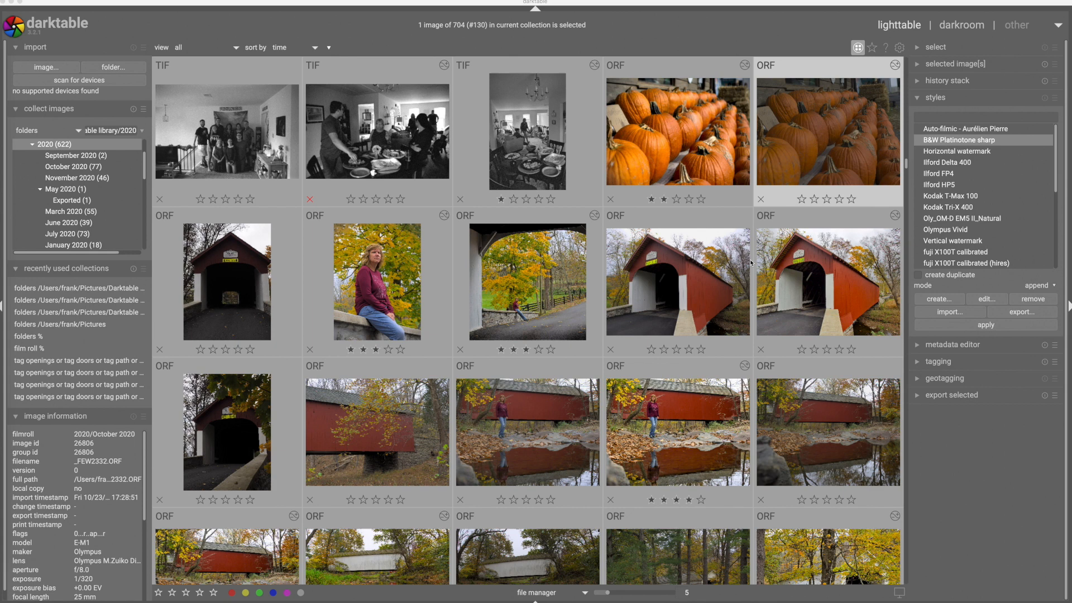
{"action": "mouse_move", "coordinate": [919, 100]}
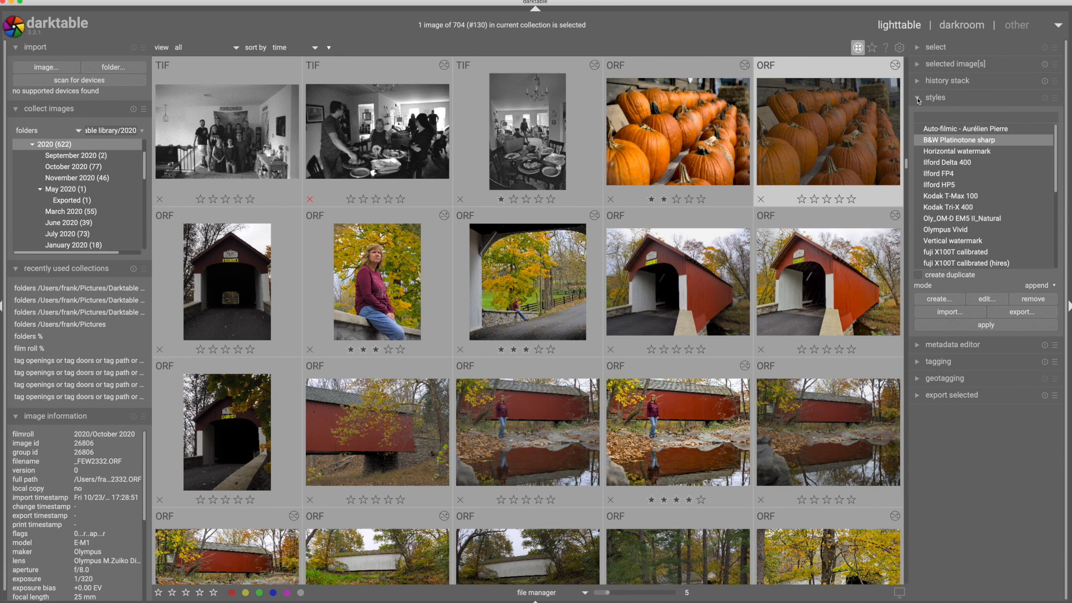
{"action": "mouse_move", "coordinate": [948, 162]}
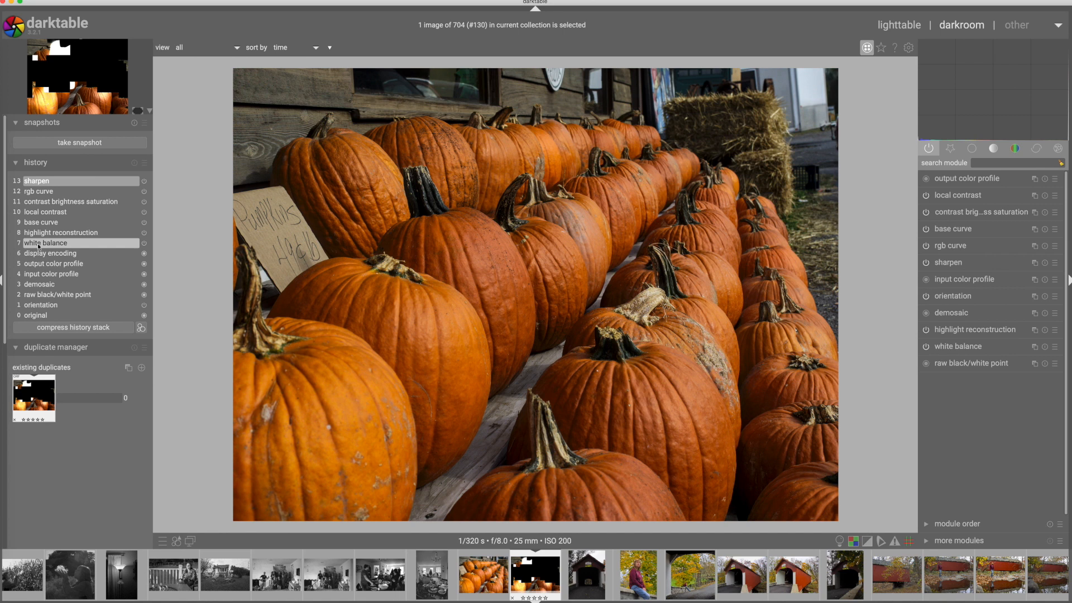
Step through the pumpkin photo's history: white balance, base curve, then contrast brightness saturation.
{"action": "left_click", "coordinate": [42, 222]}
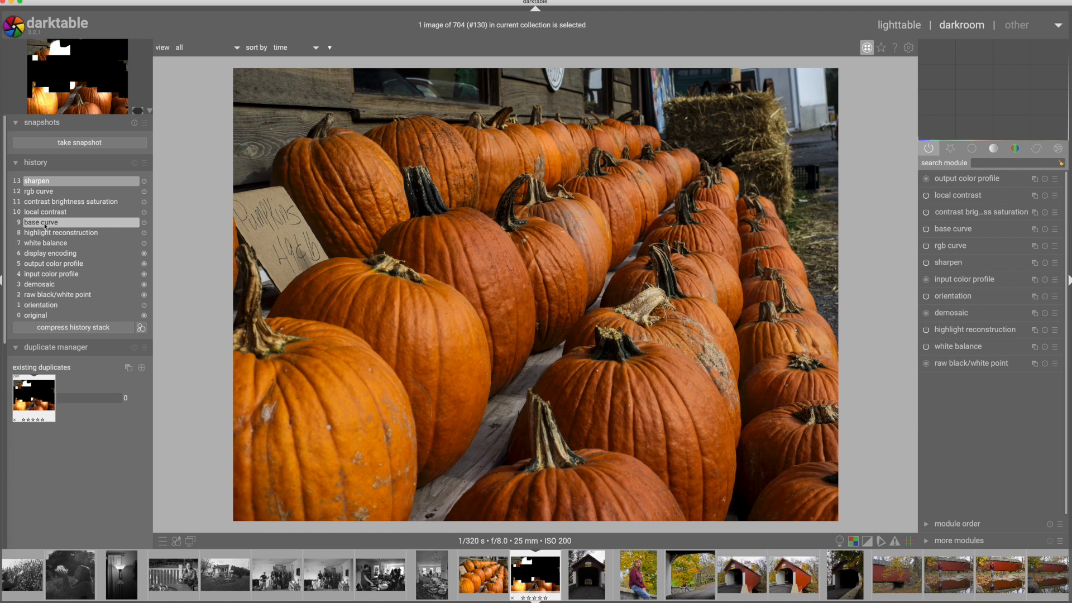
{"action": "left_click", "coordinate": [71, 202]}
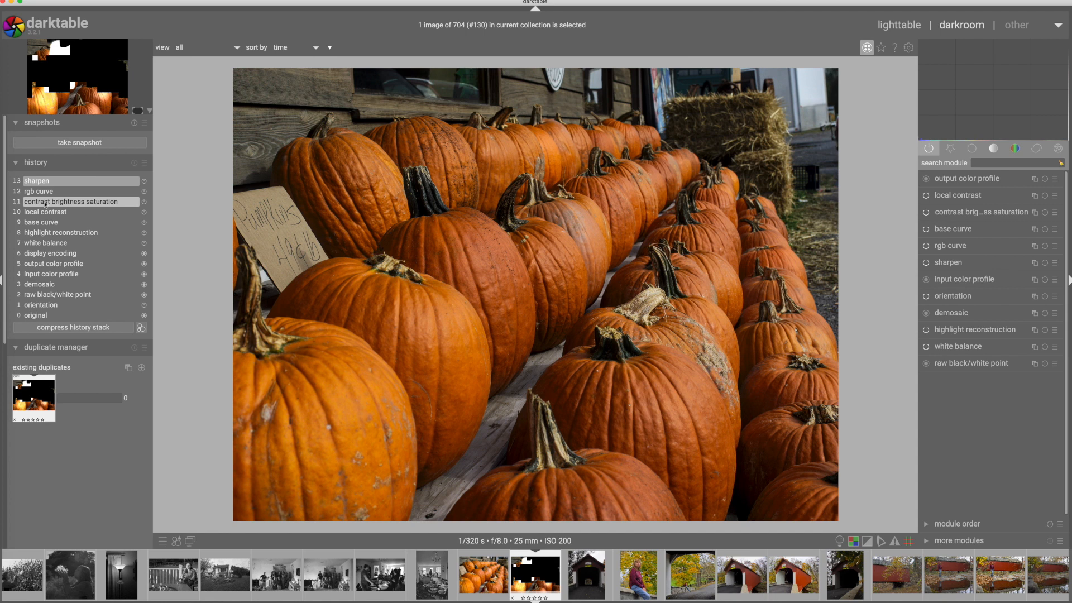
{"action": "left_click", "coordinate": [36, 180]}
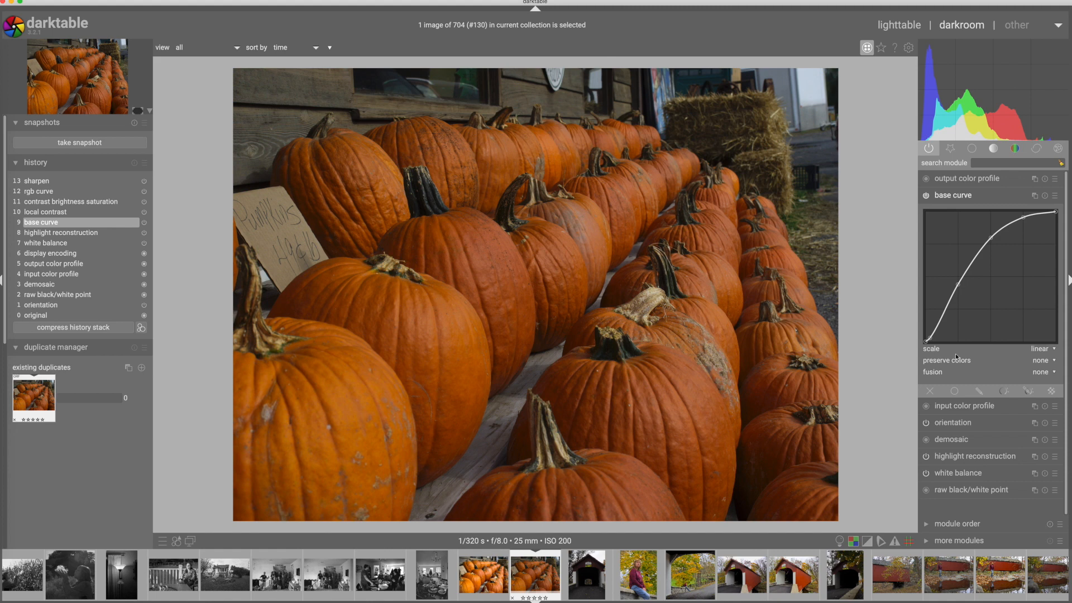
{"action": "left_click", "coordinate": [46, 211]}
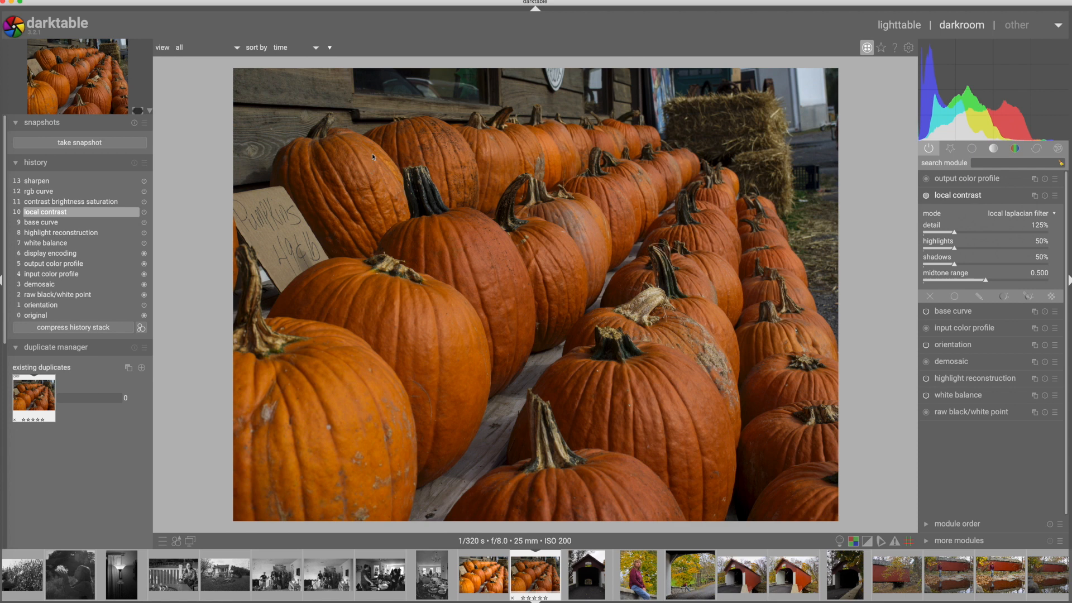
{"action": "mouse_move", "coordinate": [949, 257]}
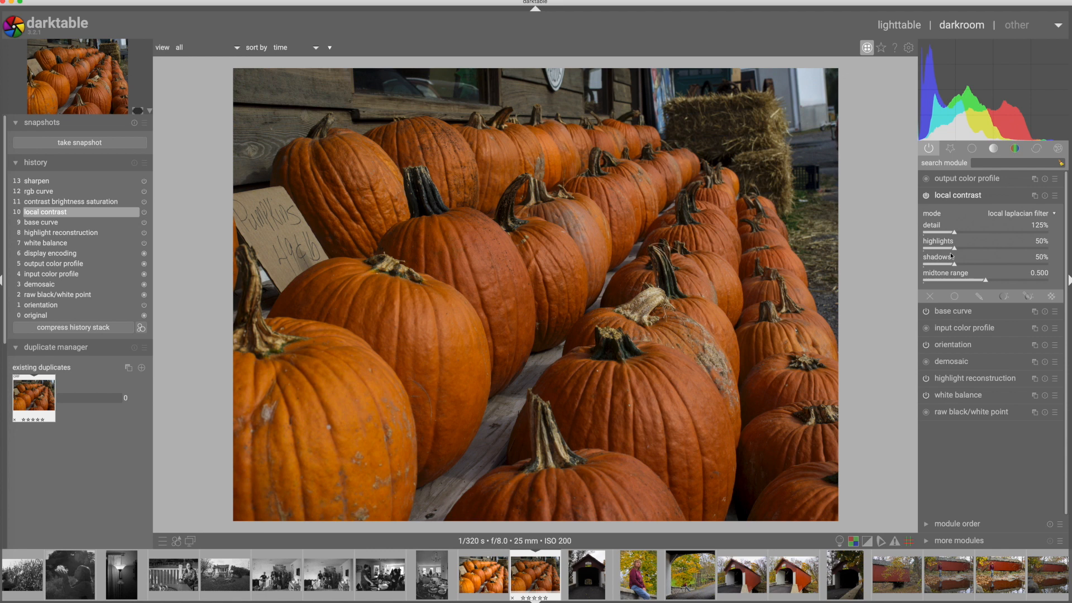
{"action": "left_click", "coordinate": [72, 201]}
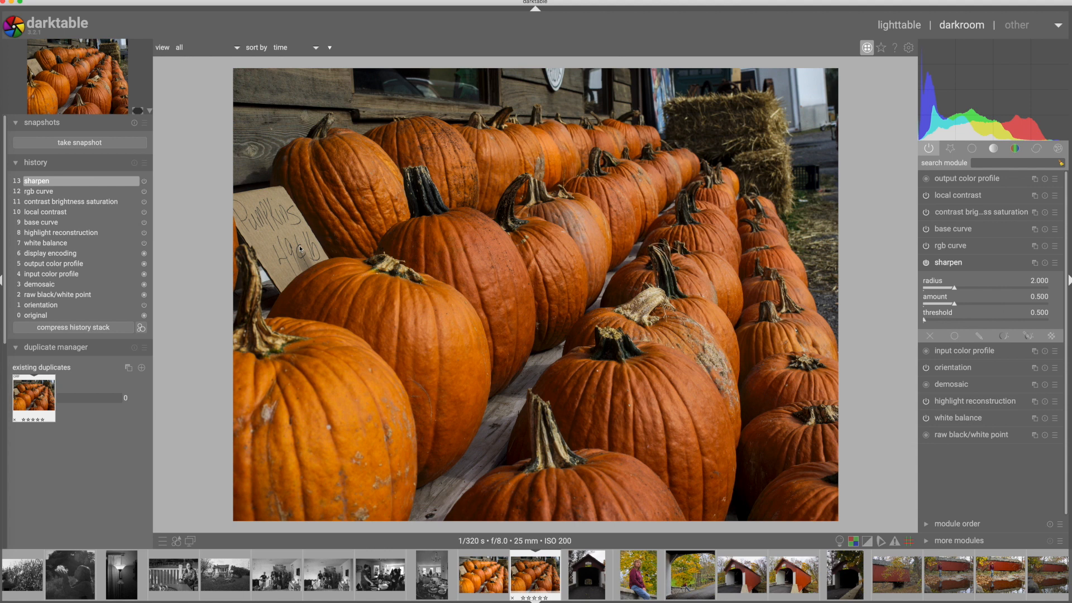
{"action": "mouse_move", "coordinate": [615, 278]}
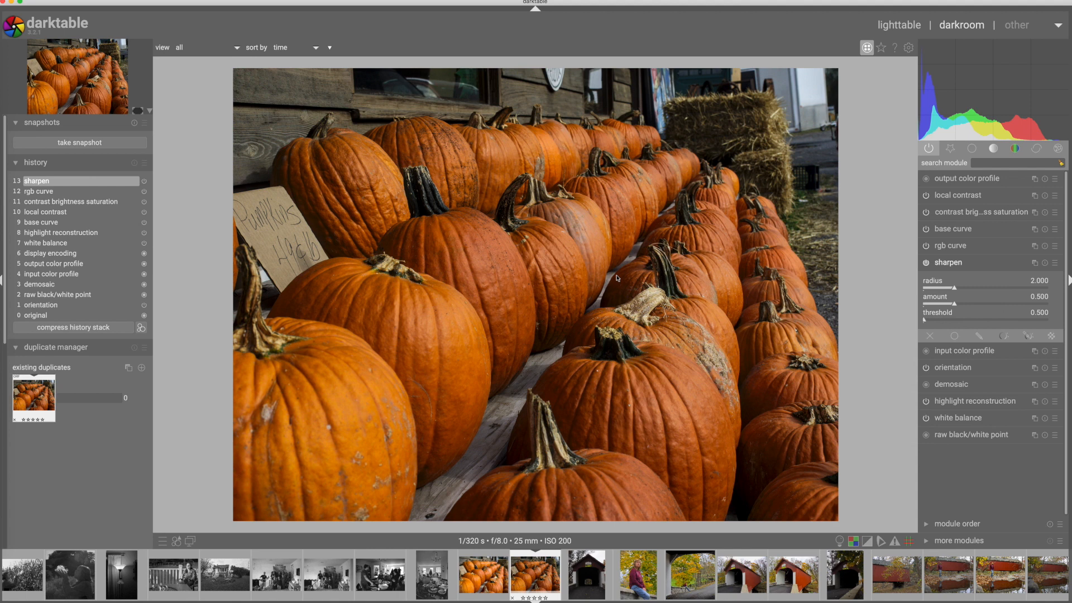
{"action": "mouse_move", "coordinate": [134, 226]}
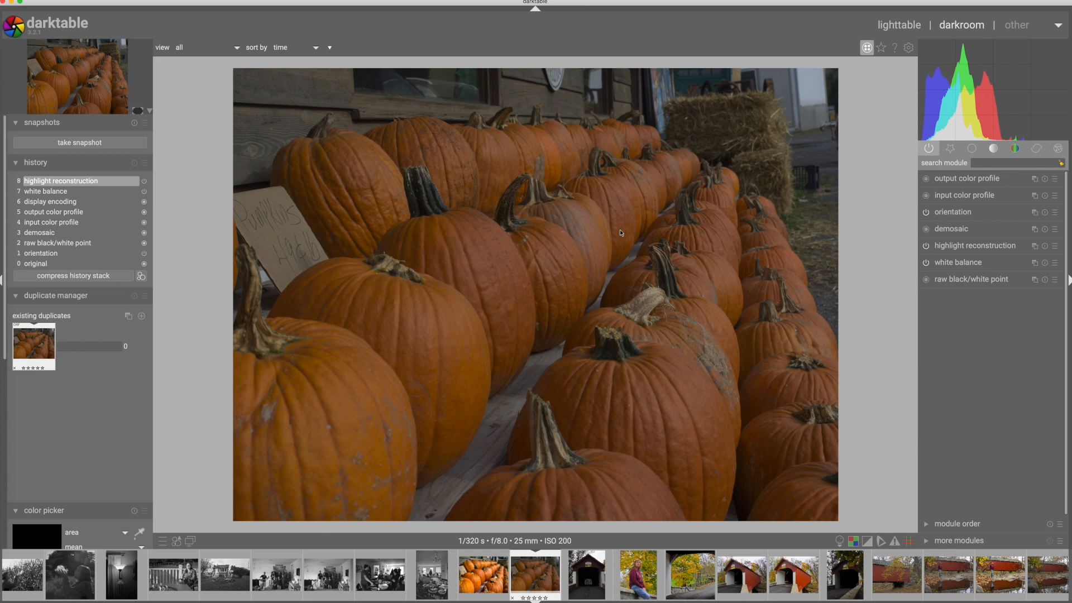
{"action": "mouse_move", "coordinate": [175, 541]}
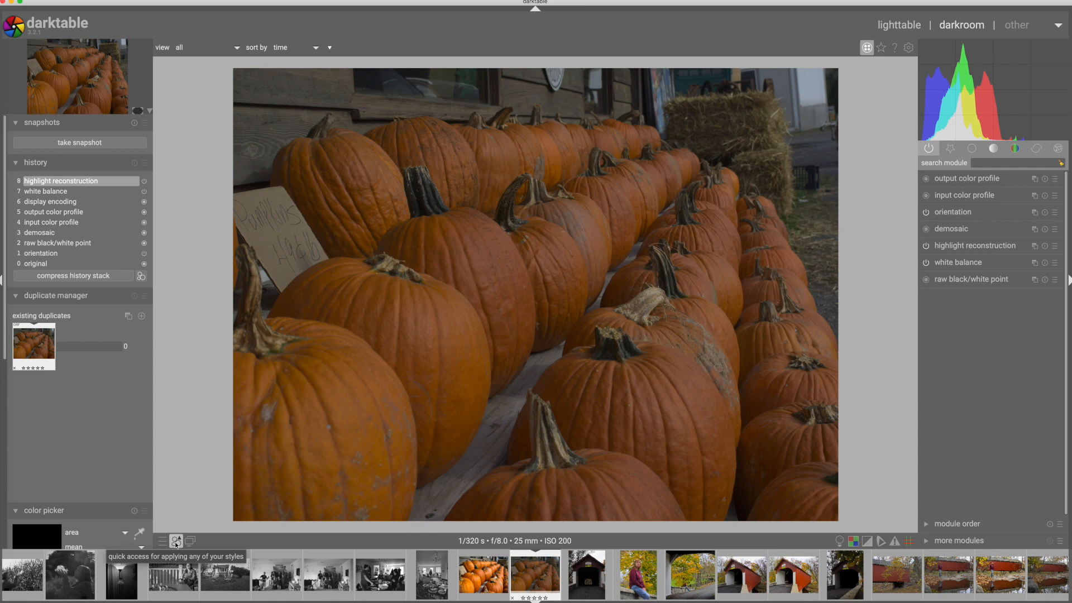
Apply 't3mujin - Fuji Velvia 50' from the quick-access styles list below the image.
{"action": "left_click", "coordinate": [175, 541]}
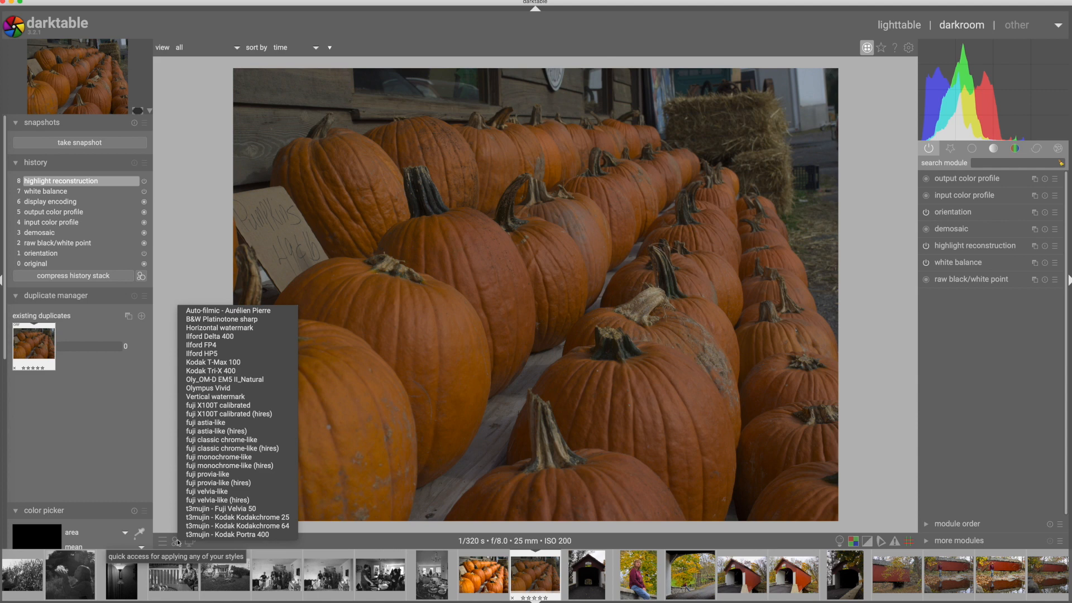
{"action": "mouse_move", "coordinate": [208, 387]}
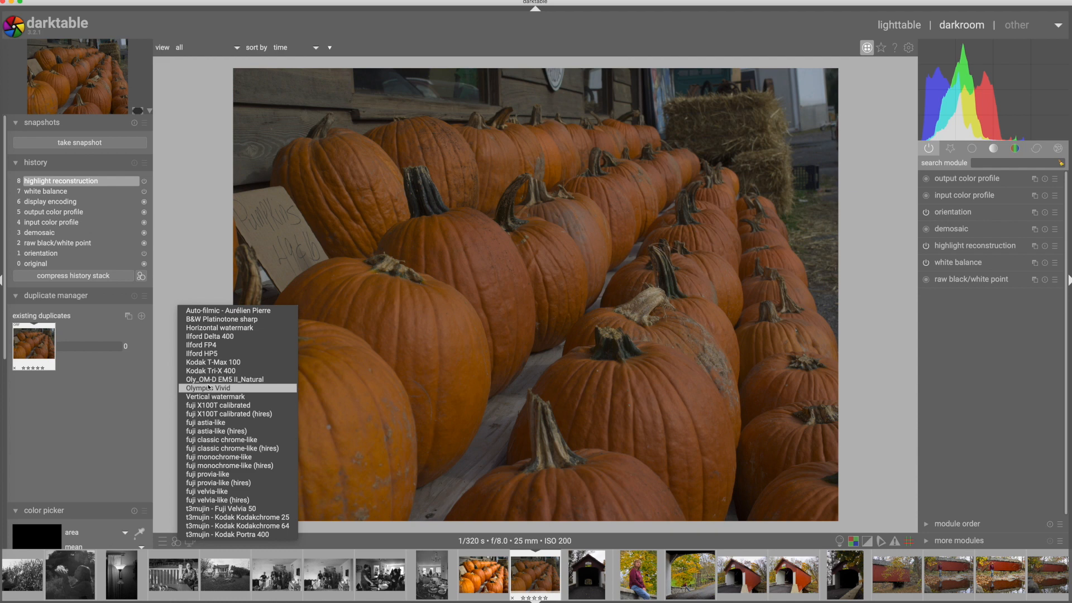
{"action": "left_click", "coordinate": [213, 387]}
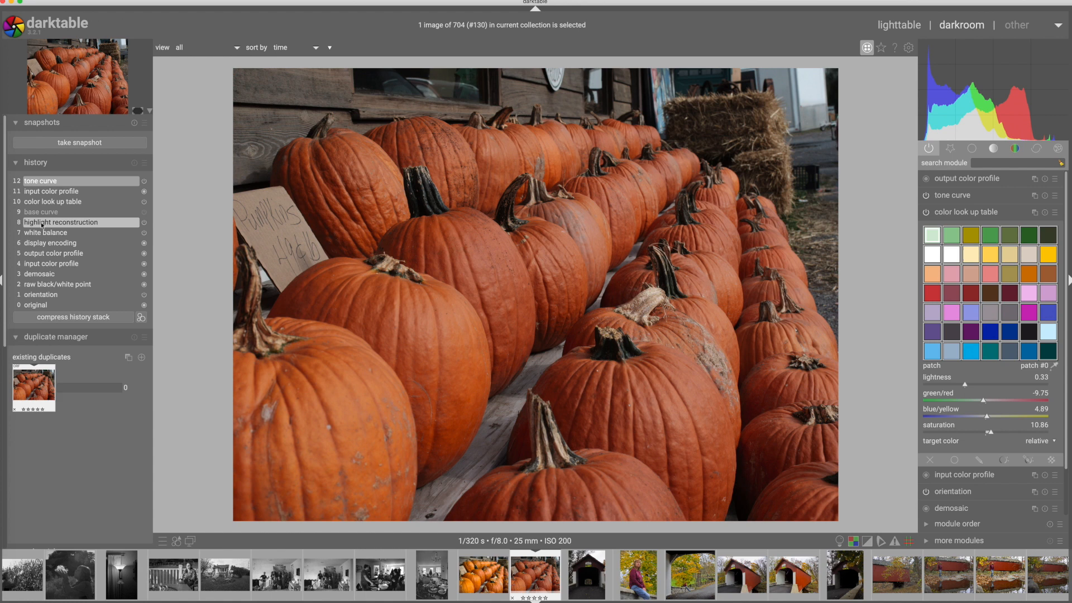
{"action": "left_click", "coordinate": [41, 212]}
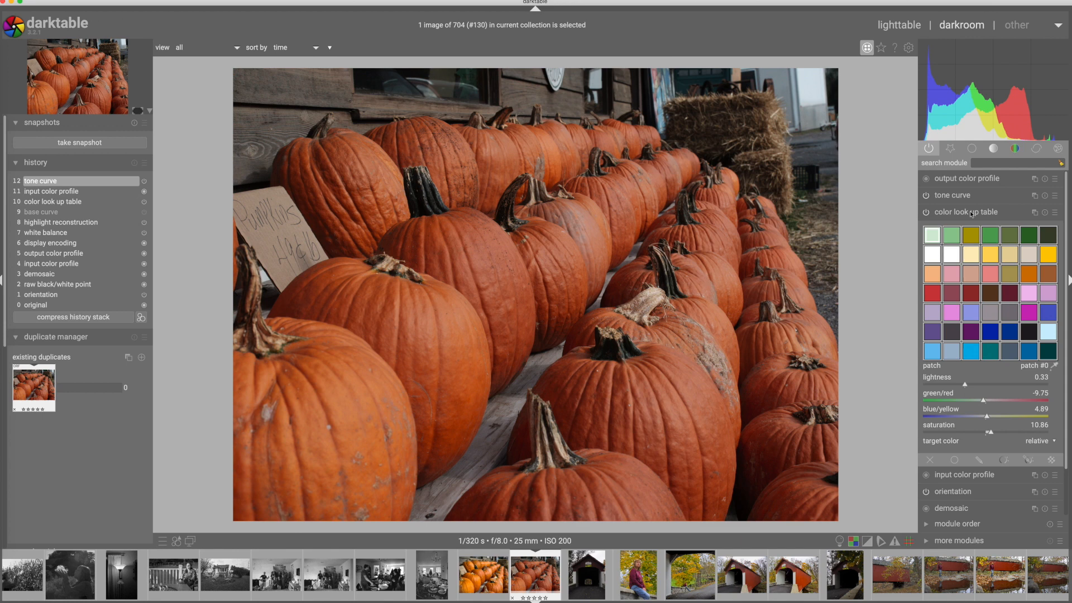
{"action": "mouse_move", "coordinate": [992, 436]}
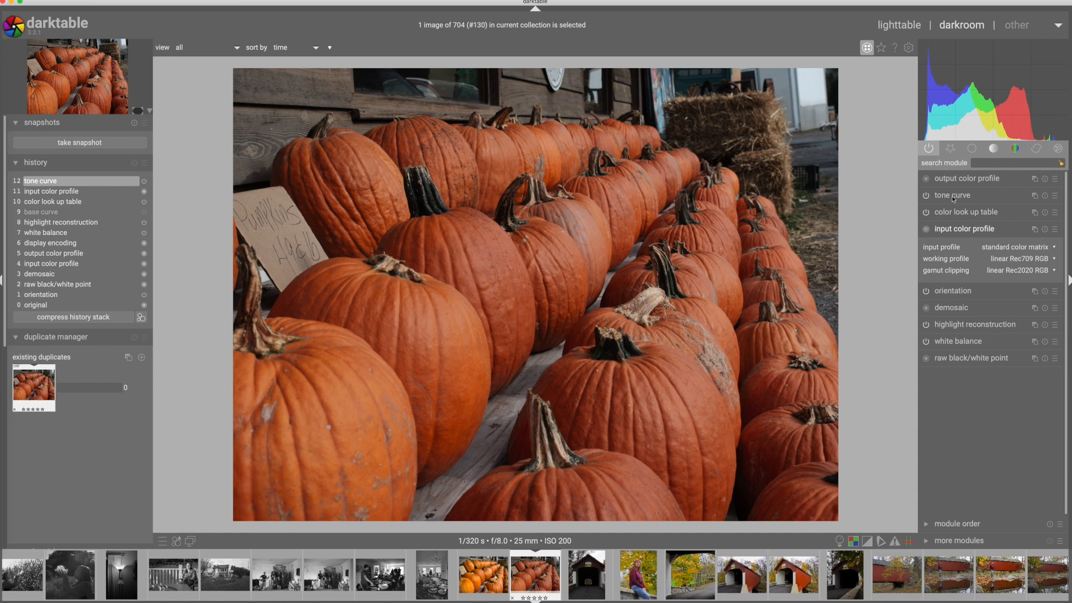
{"action": "left_click", "coordinate": [954, 195]}
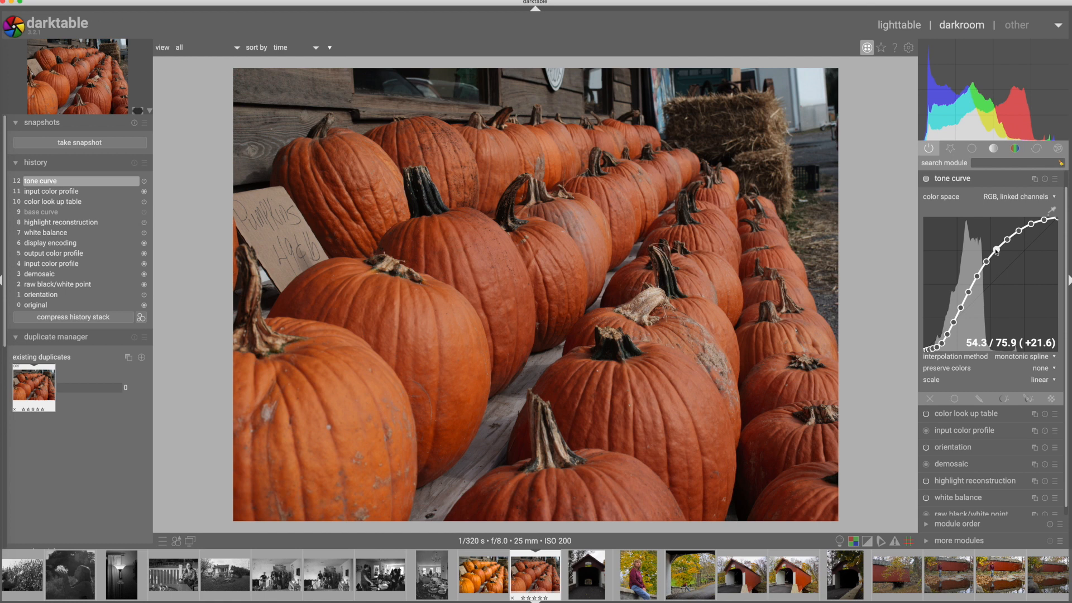
{"action": "mouse_move", "coordinate": [947, 210]}
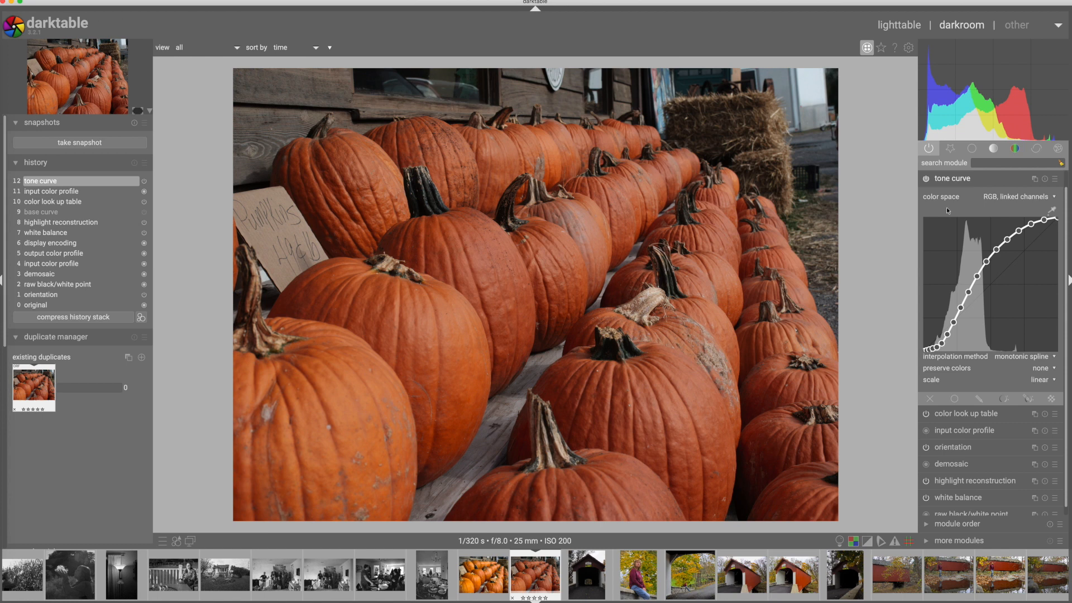
{"action": "mouse_move", "coordinate": [1039, 198]}
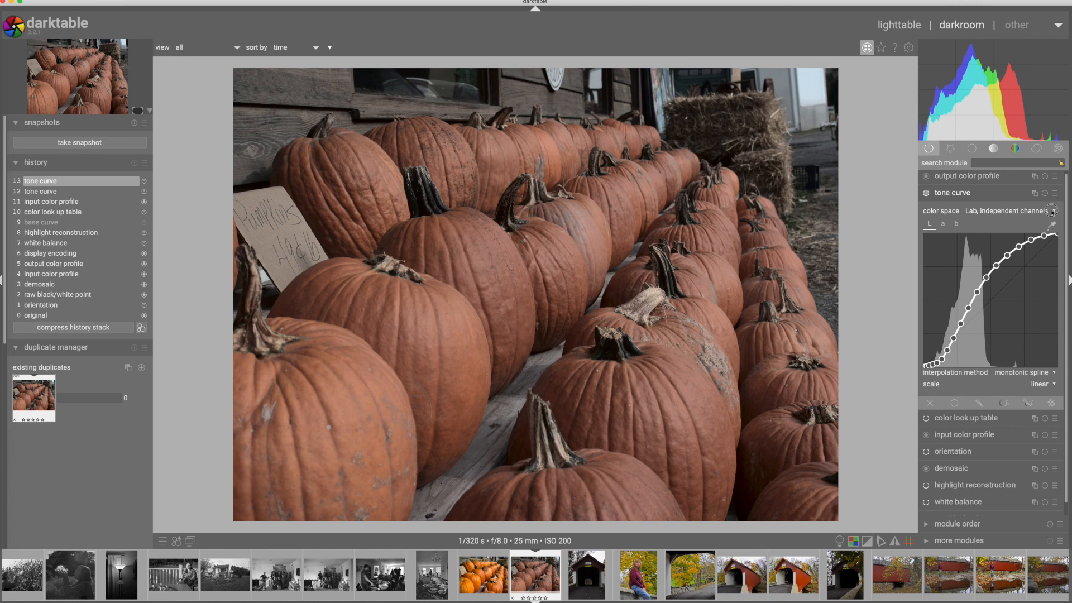
Set the tone curve's color space to Lab with independent channels.
{"action": "left_click", "coordinate": [1016, 210]}
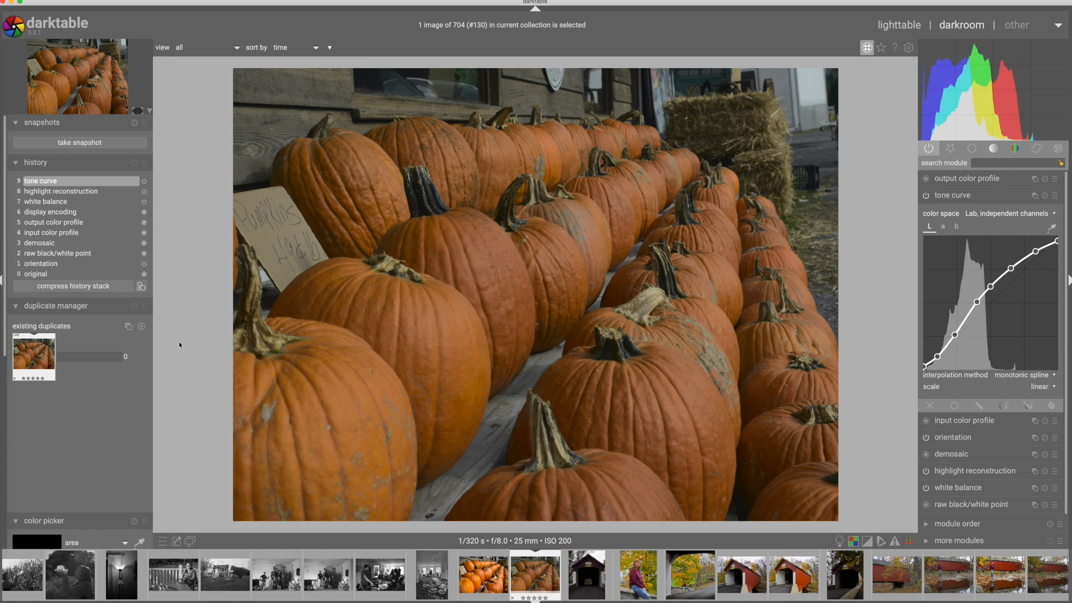
{"action": "left_click", "coordinate": [943, 226]}
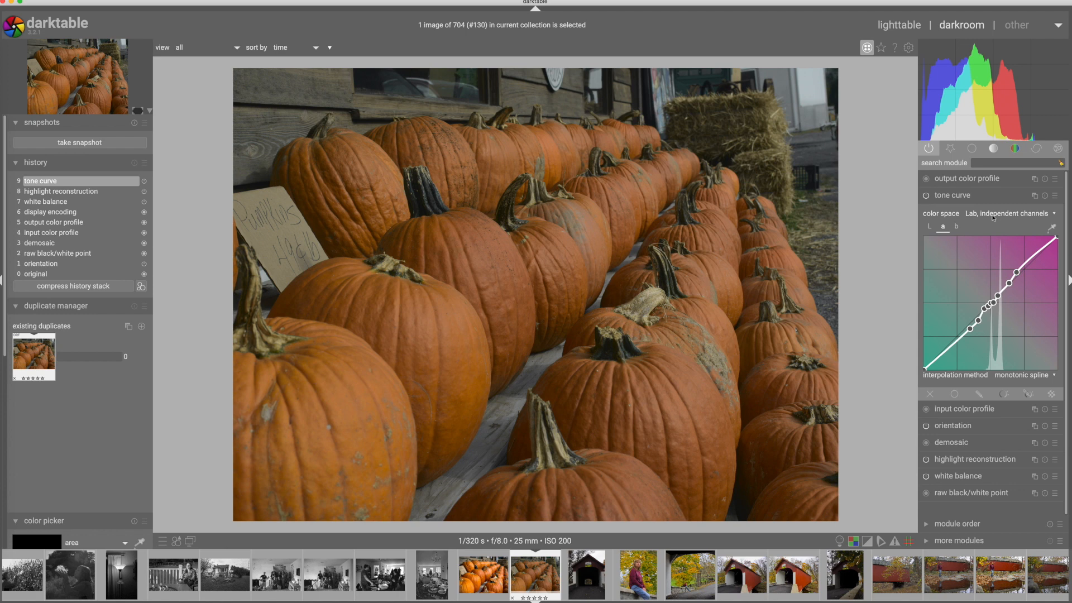
{"action": "left_click", "coordinate": [955, 226]}
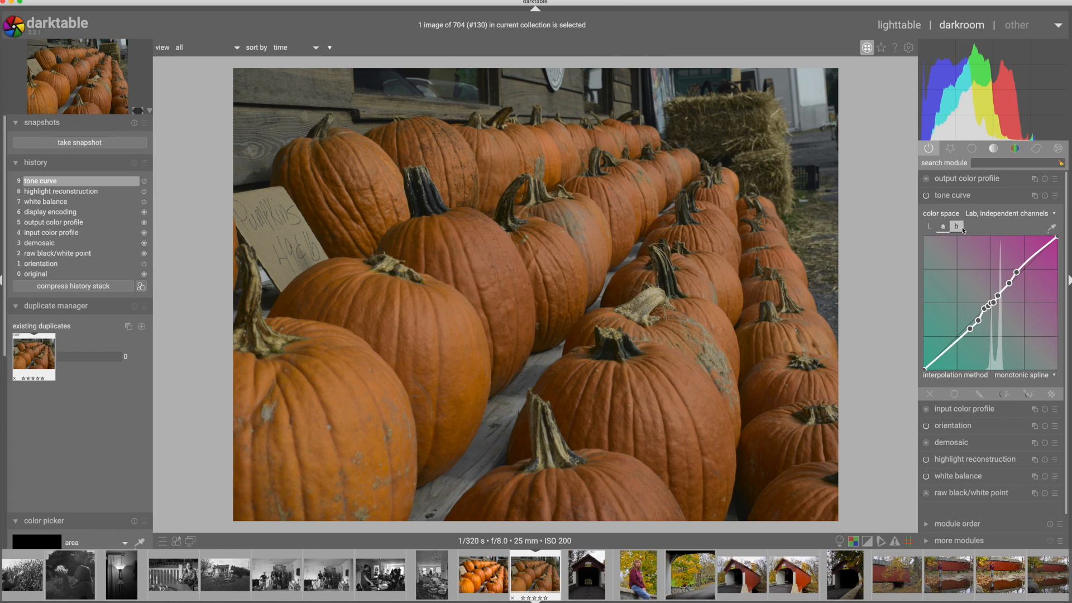
{"action": "left_click", "coordinate": [941, 226]}
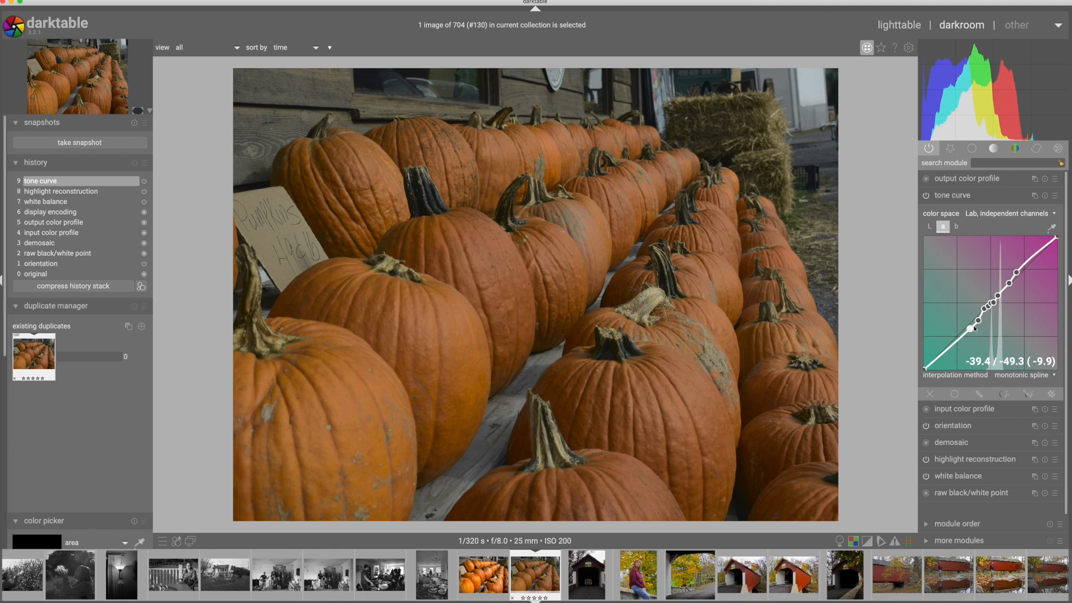
{"action": "mouse_move", "coordinate": [934, 244]}
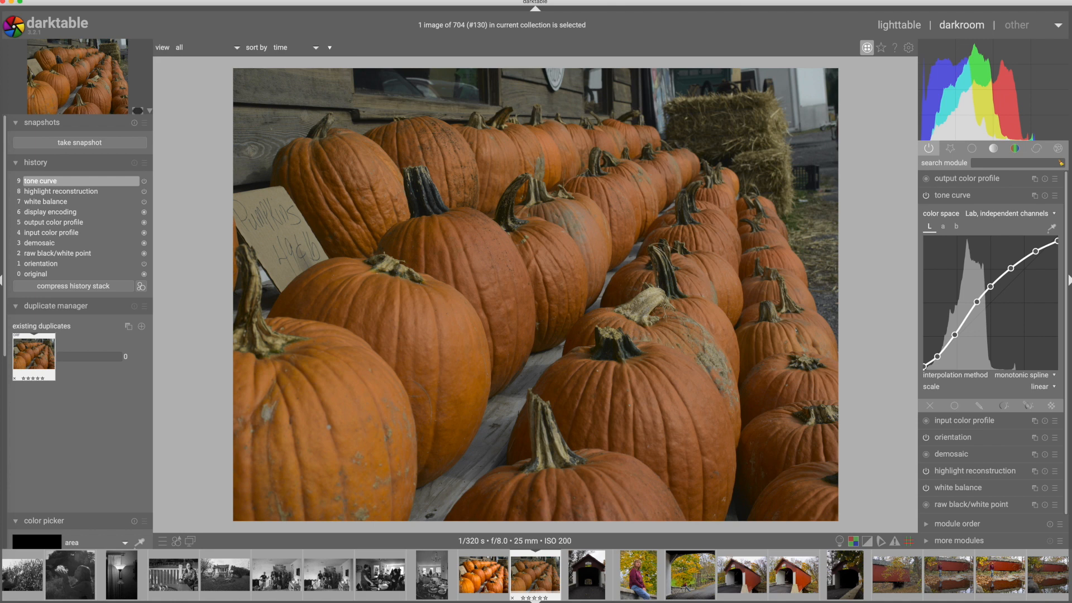
{"action": "mouse_move", "coordinate": [279, 259]}
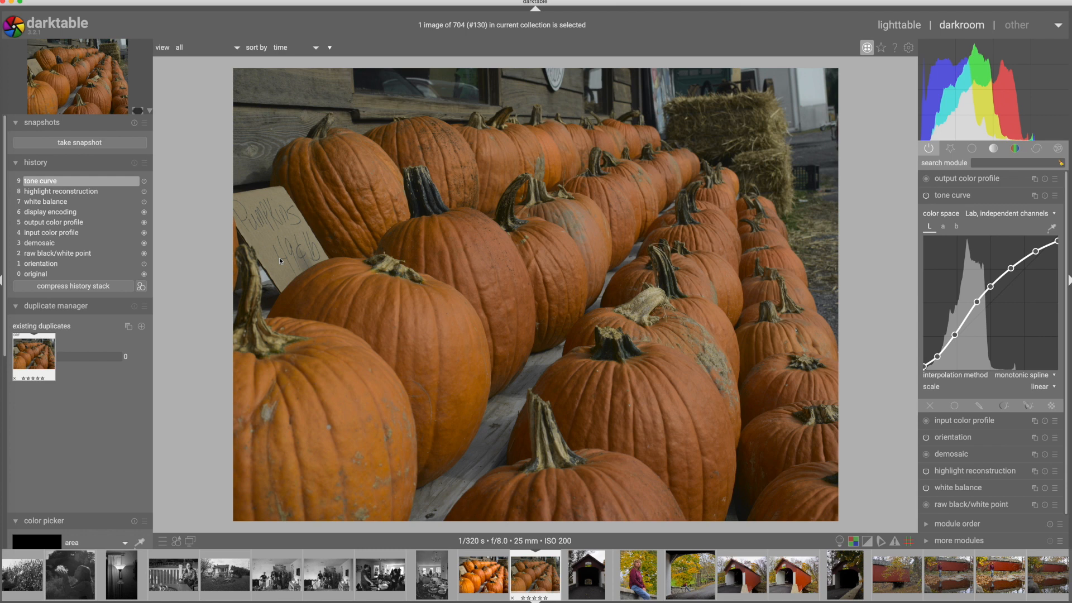
{"action": "mouse_move", "coordinate": [209, 291]}
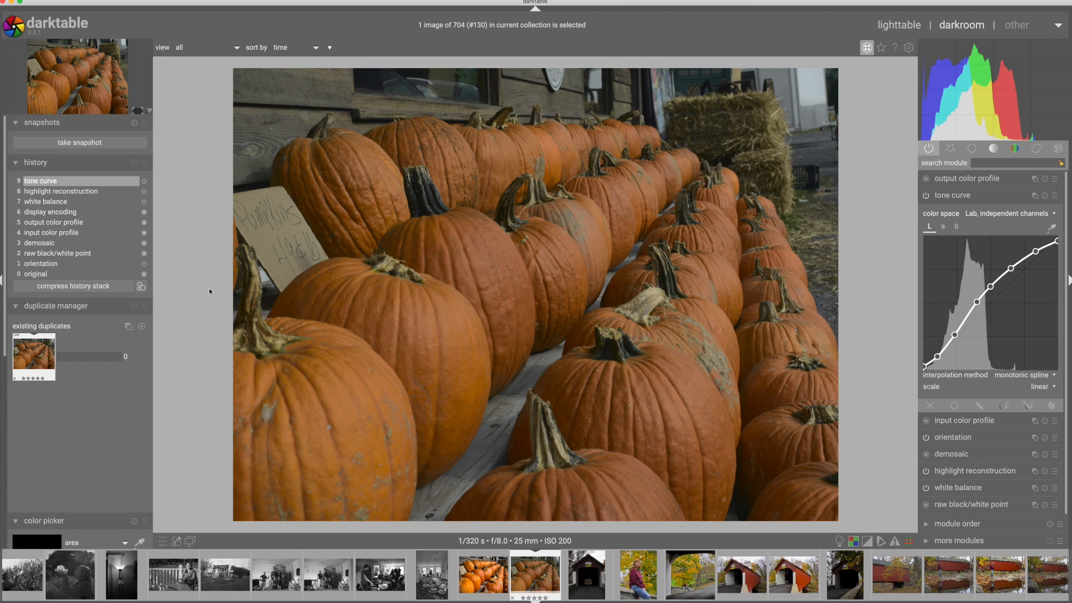
{"action": "mouse_move", "coordinate": [188, 423]}
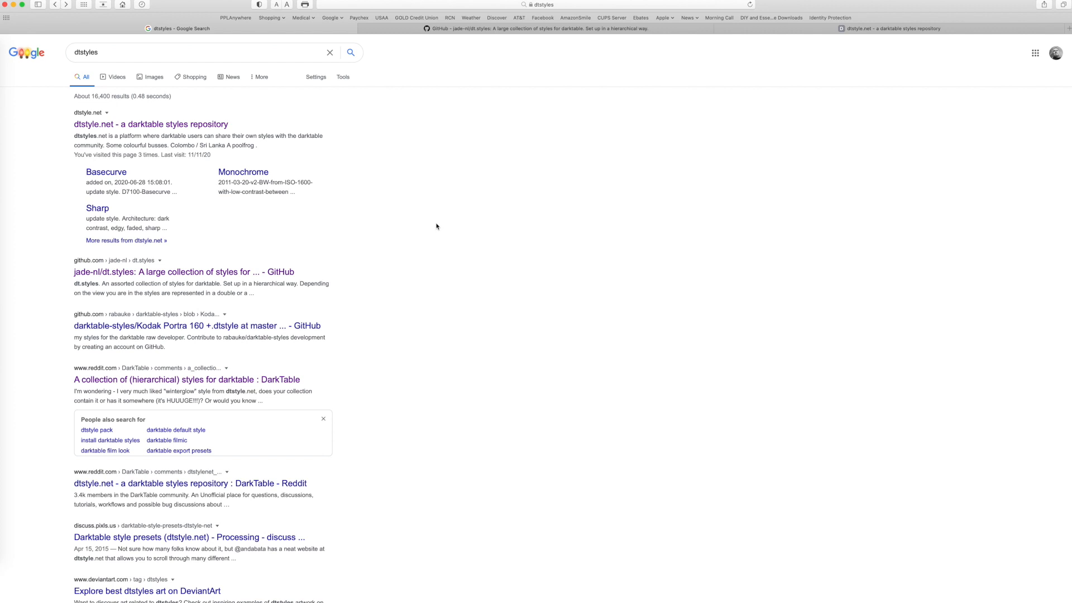
Search the web for 'dtstyles' and open the dtstyle.net styles repository.
{"action": "left_click", "coordinate": [205, 52]}
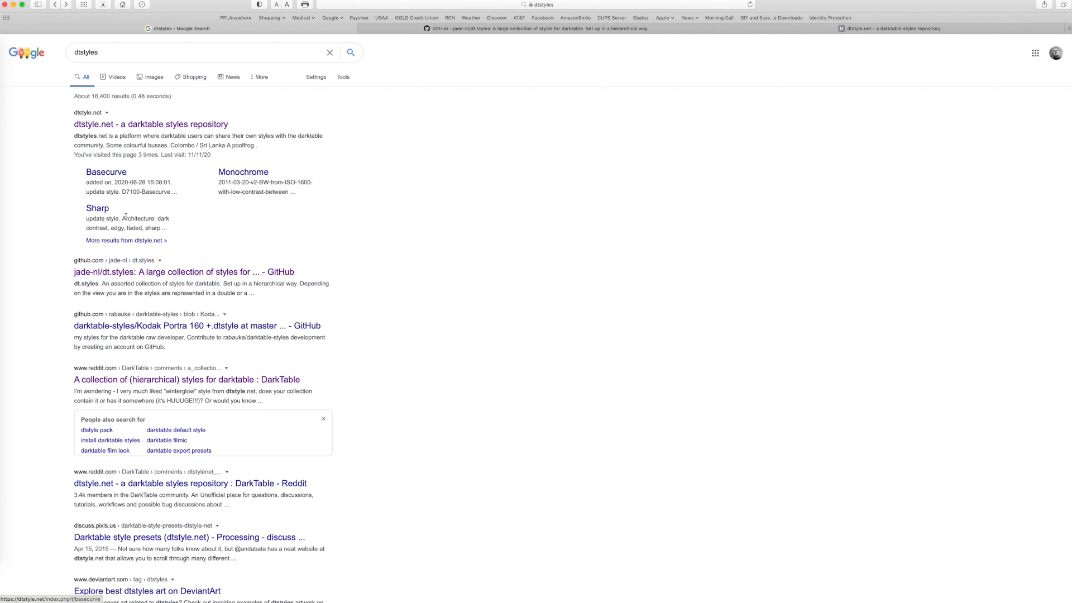
{"action": "left_click", "coordinate": [888, 28]}
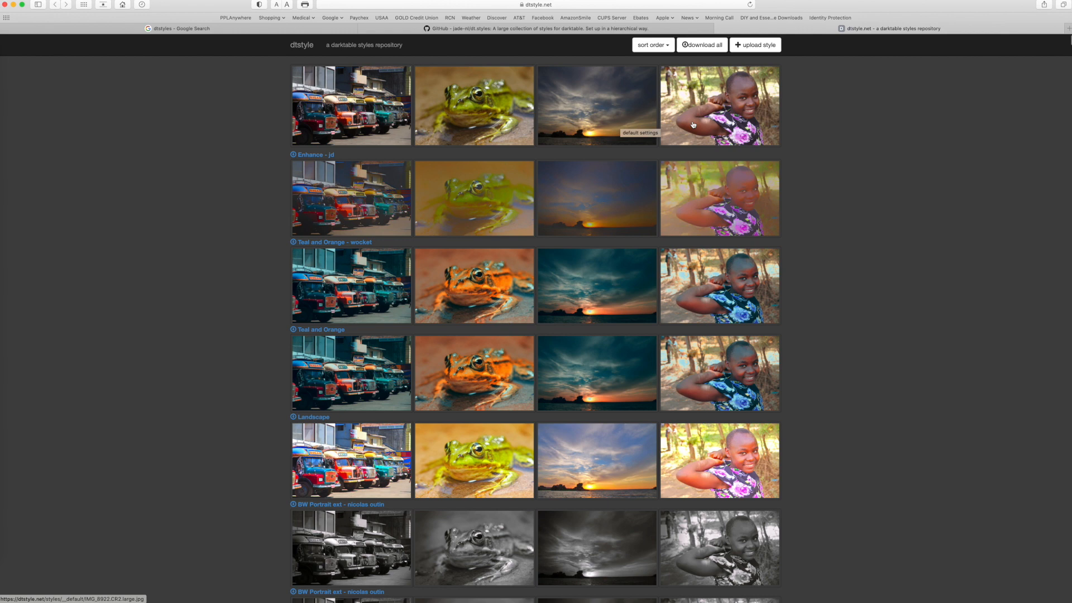
{"action": "scroll", "scroll_direction": "down", "scroll_amount": 3}
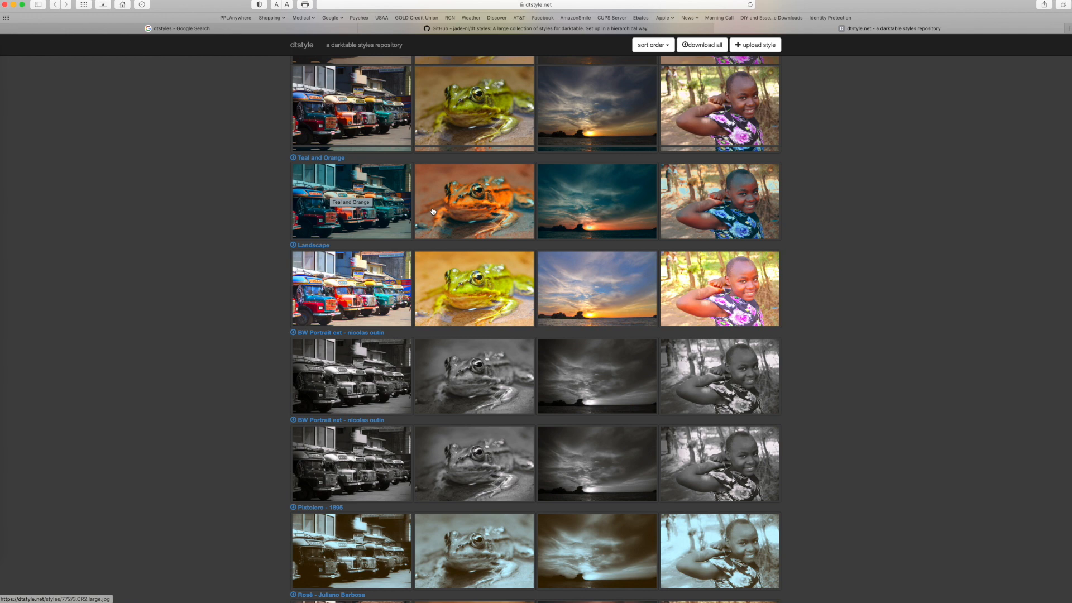
{"action": "scroll", "scroll_direction": "down", "scroll_amount": 3}
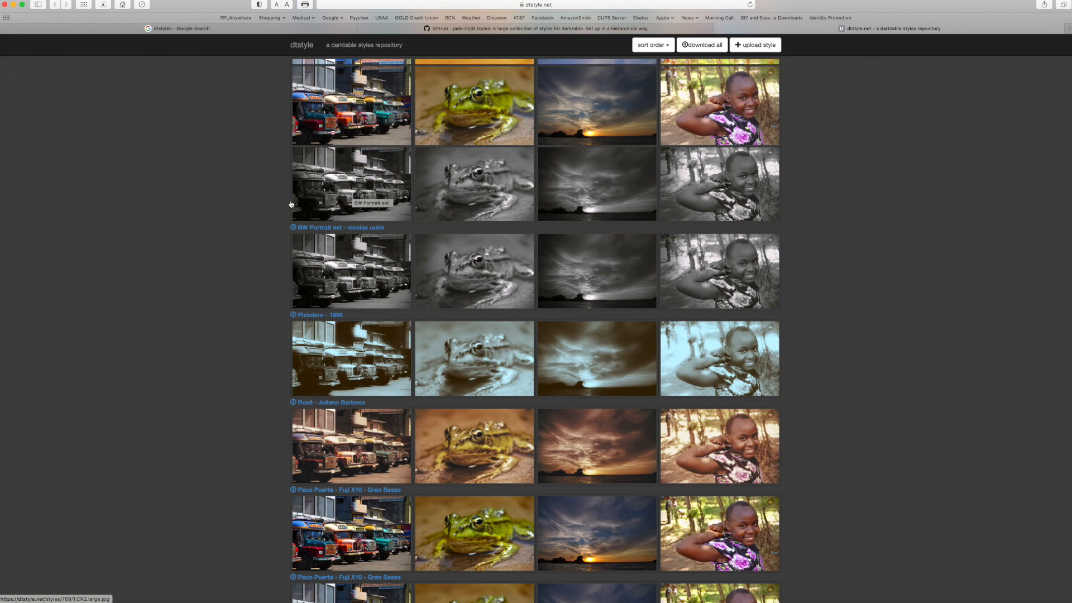
{"action": "scroll", "scroll_direction": "down", "scroll_amount": 3}
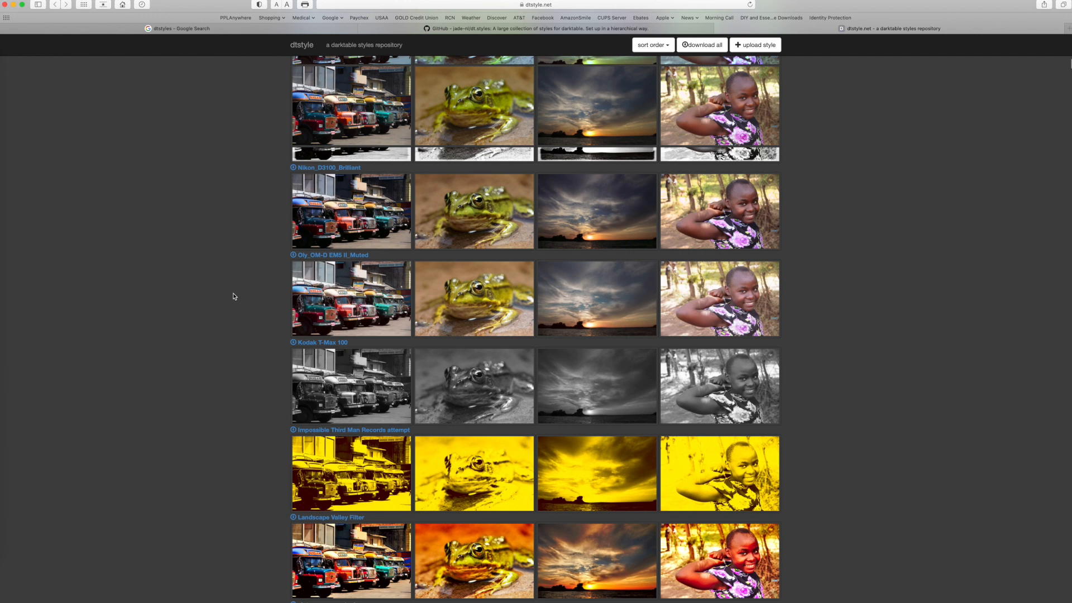
{"action": "scroll", "scroll_direction": "down", "scroll_amount": 3}
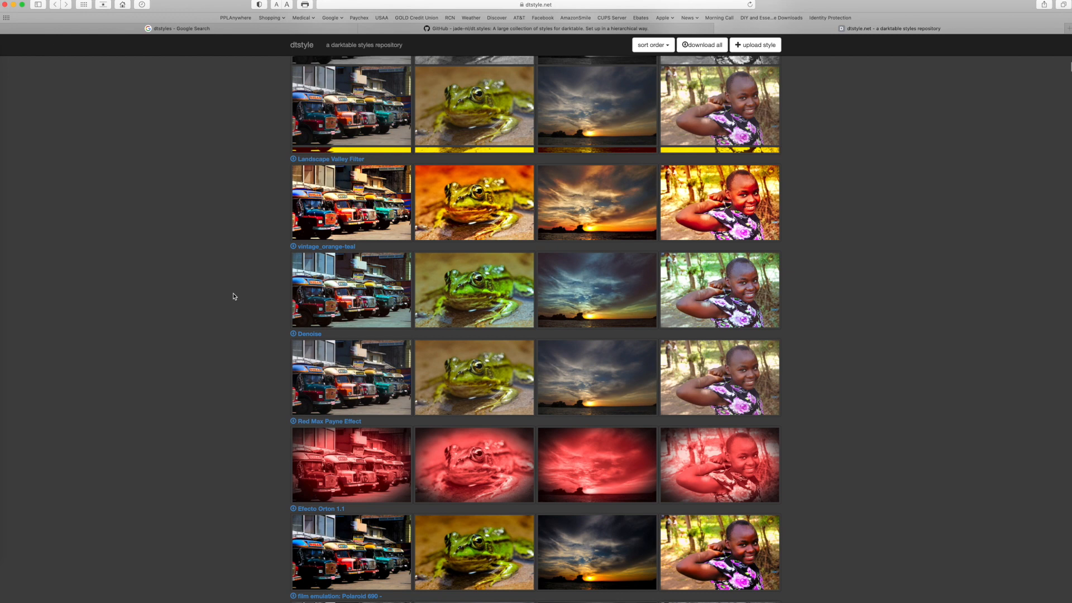
Scroll further down the dtstyle.net gallery of style previews.
{"action": "scroll", "scroll_direction": "down", "scroll_amount": 3}
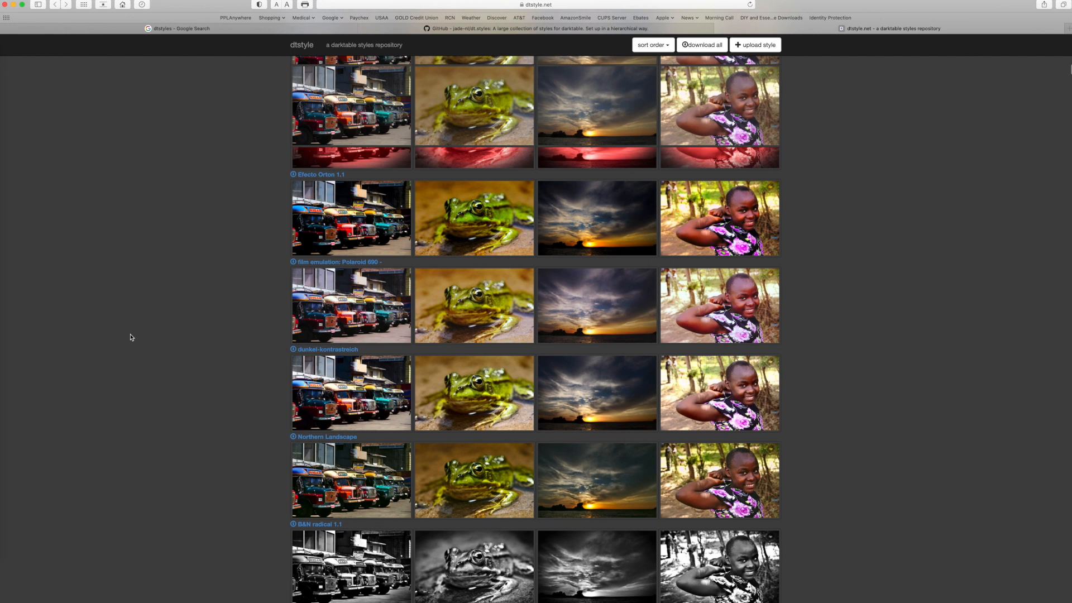
{"action": "scroll", "scroll_direction": "down", "scroll_amount": 3}
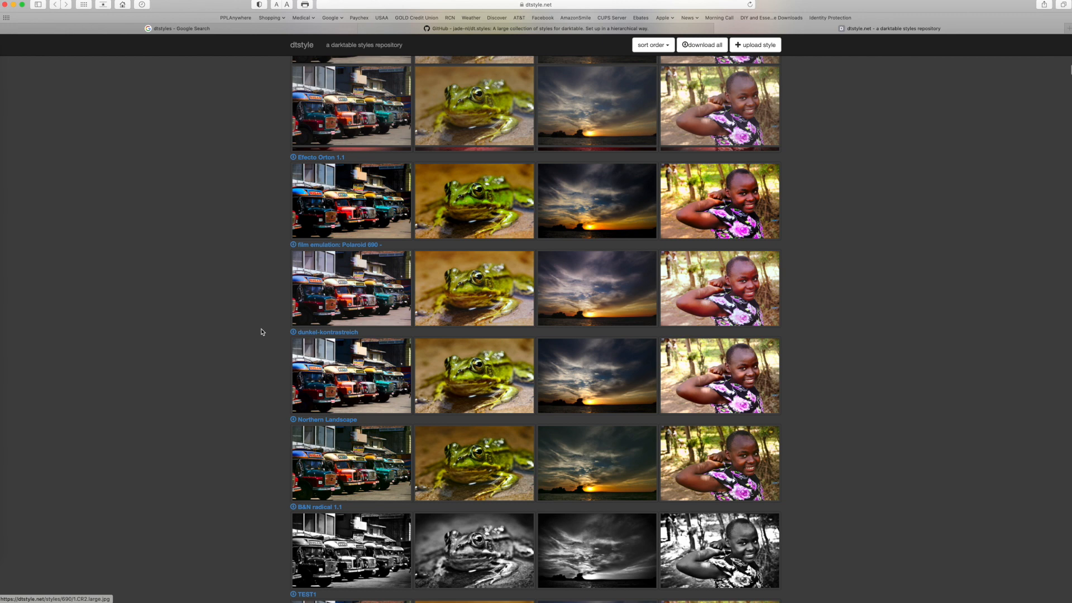
{"action": "scroll", "scroll_direction": "down", "scroll_amount": 3}
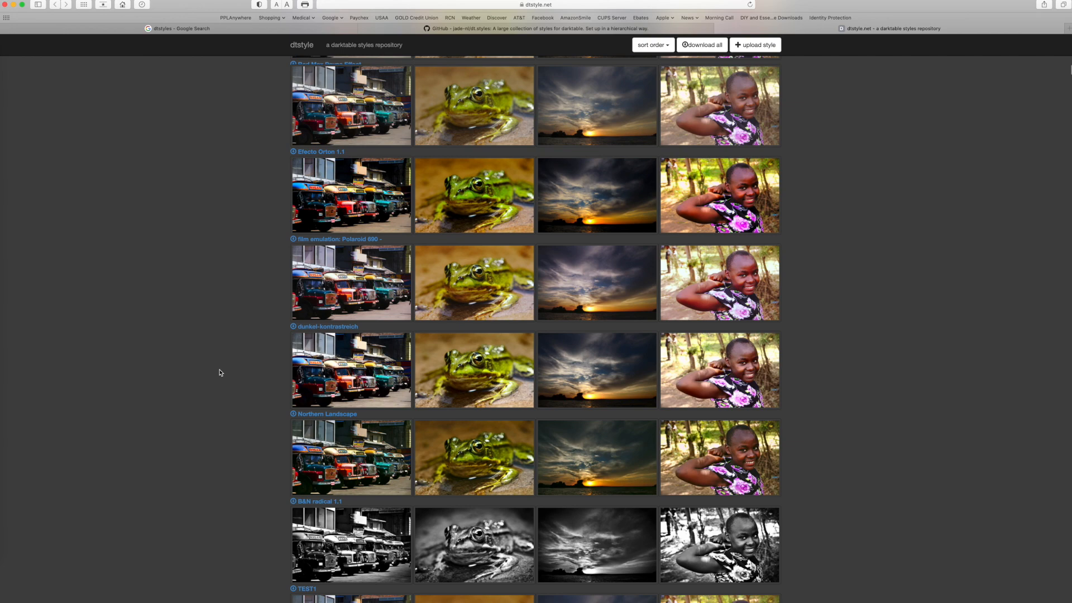
{"action": "scroll", "scroll_direction": "down", "scroll_amount": 3}
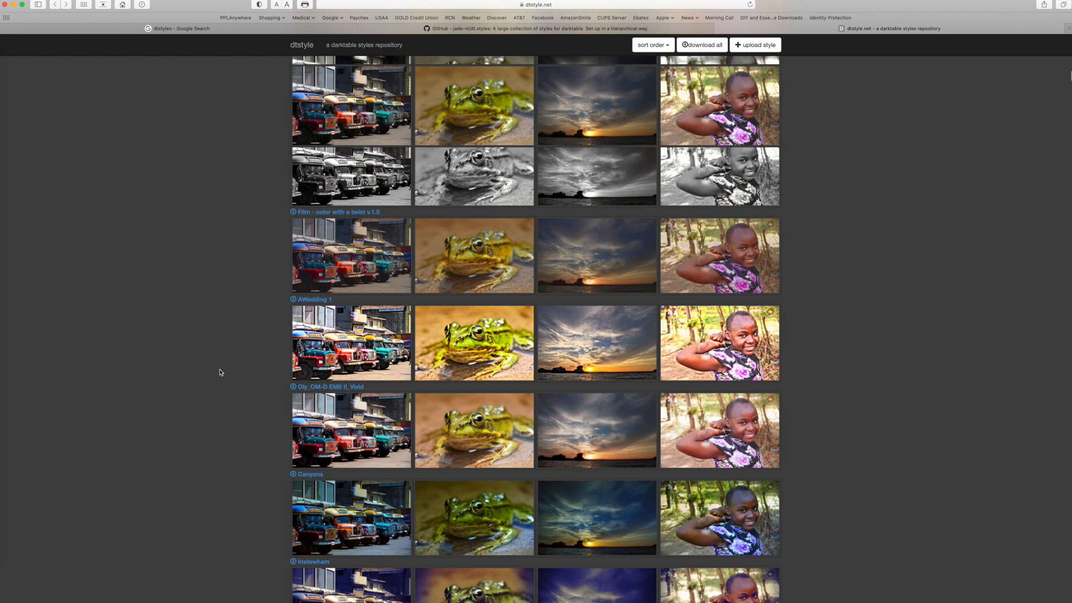
{"action": "scroll", "scroll_direction": "down", "scroll_amount": 3}
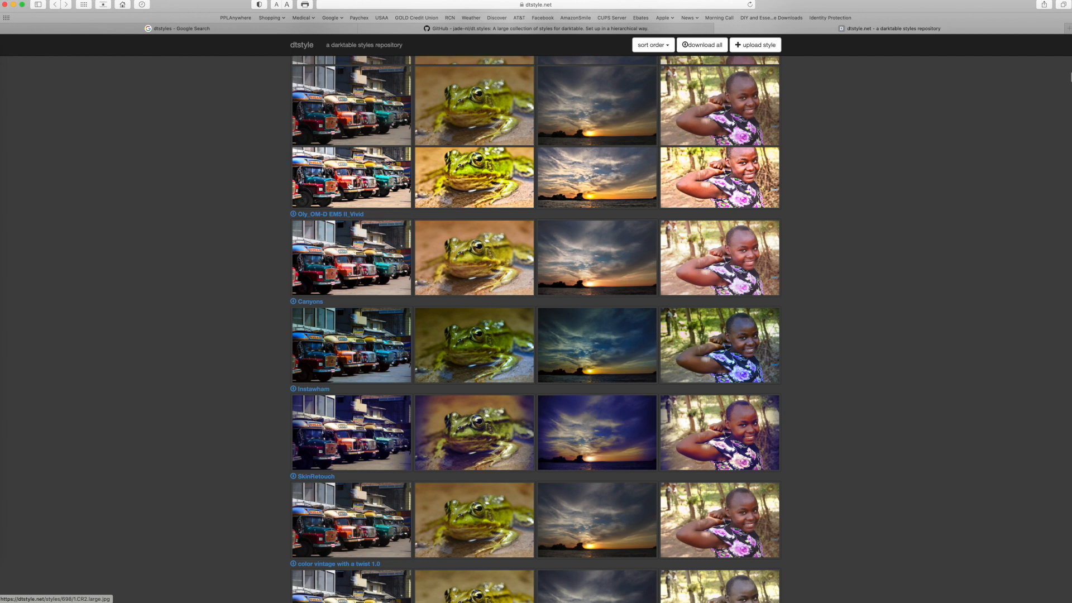
{"action": "scroll", "scroll_direction": "down", "scroll_amount": 3}
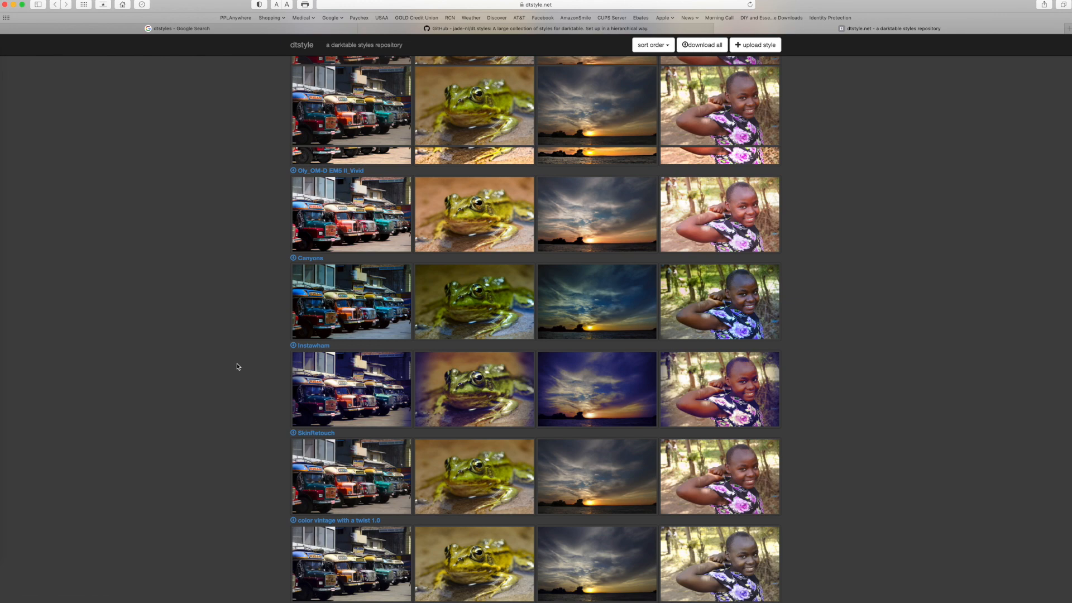
{"action": "scroll", "scroll_direction": "down", "scroll_amount": 3}
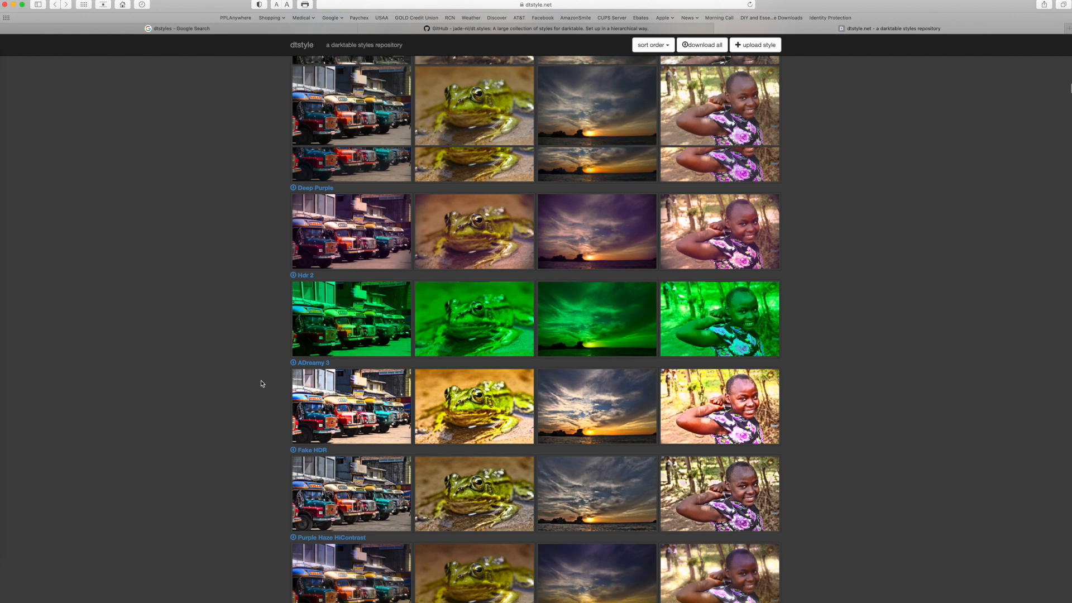
{"action": "scroll", "scroll_direction": "down", "scroll_amount": 3}
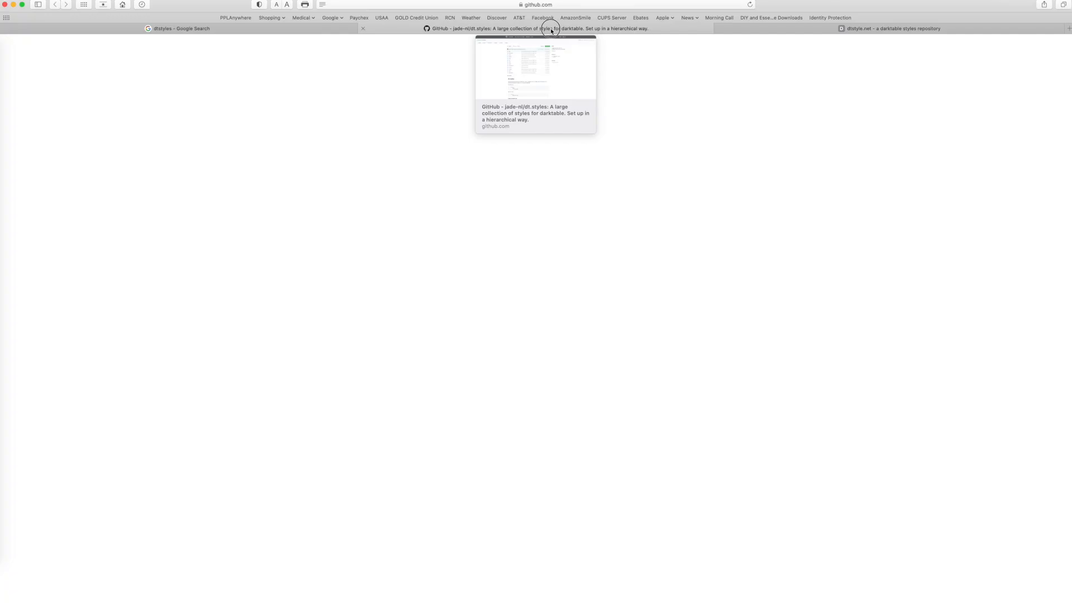
{"action": "left_click", "coordinate": [535, 28]}
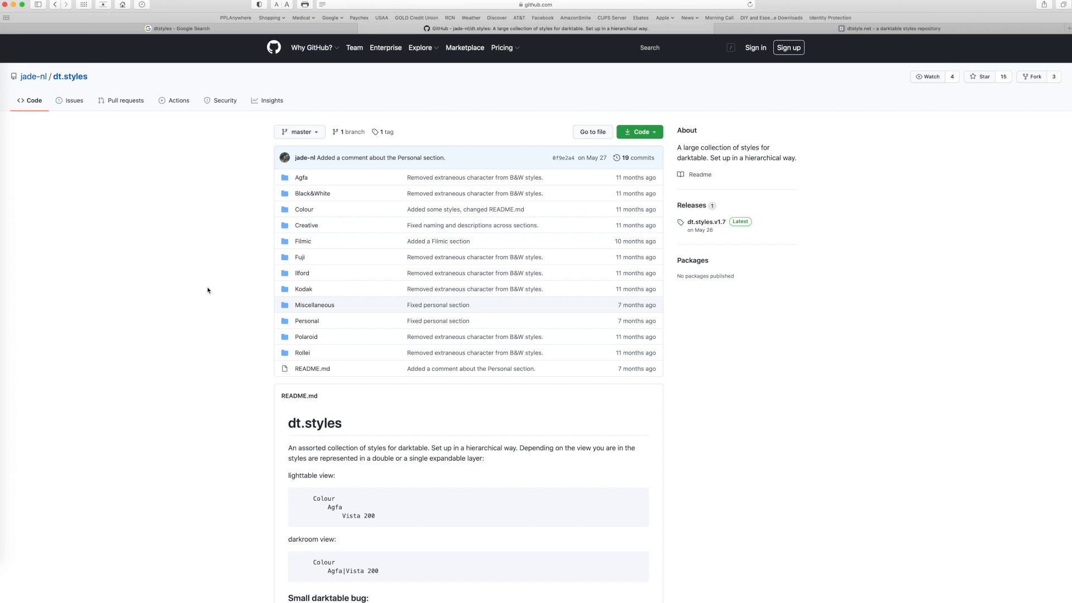
{"action": "mouse_move", "coordinate": [296, 177]}
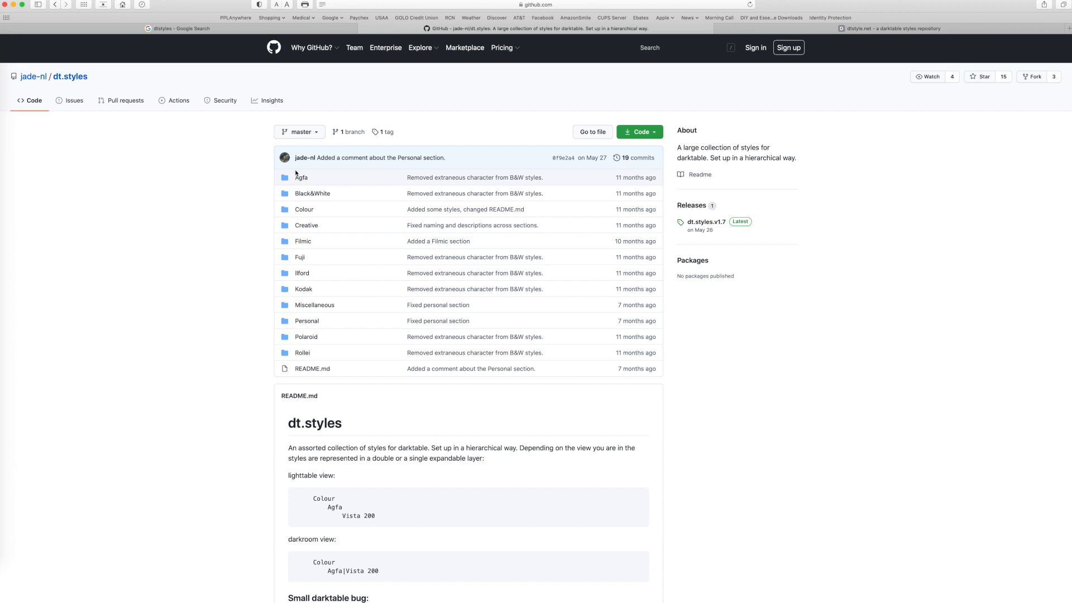
{"action": "mouse_move", "coordinate": [311, 194]}
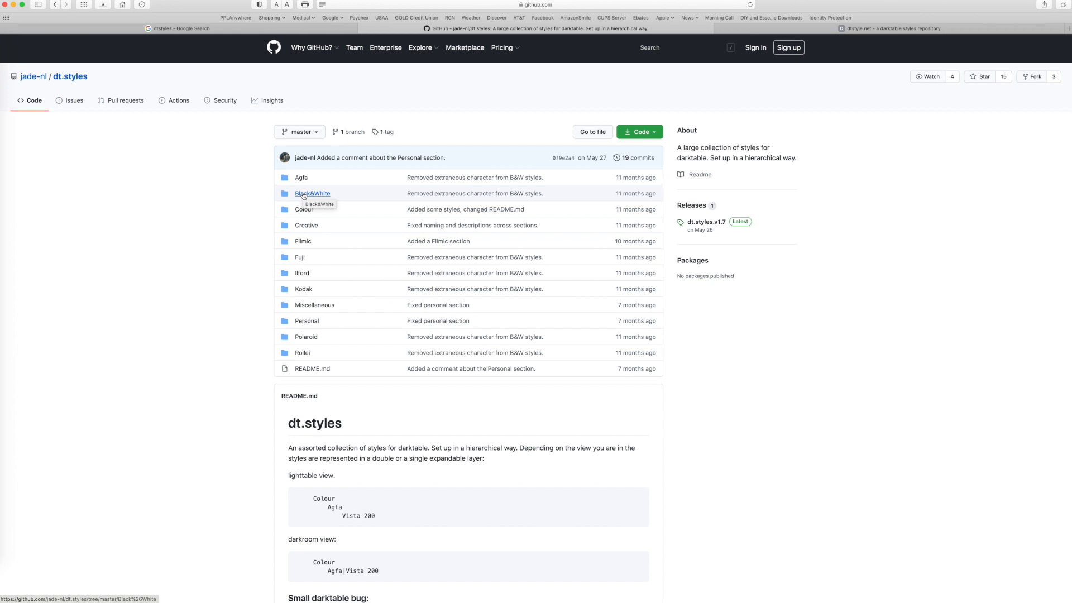
{"action": "mouse_move", "coordinate": [302, 241]}
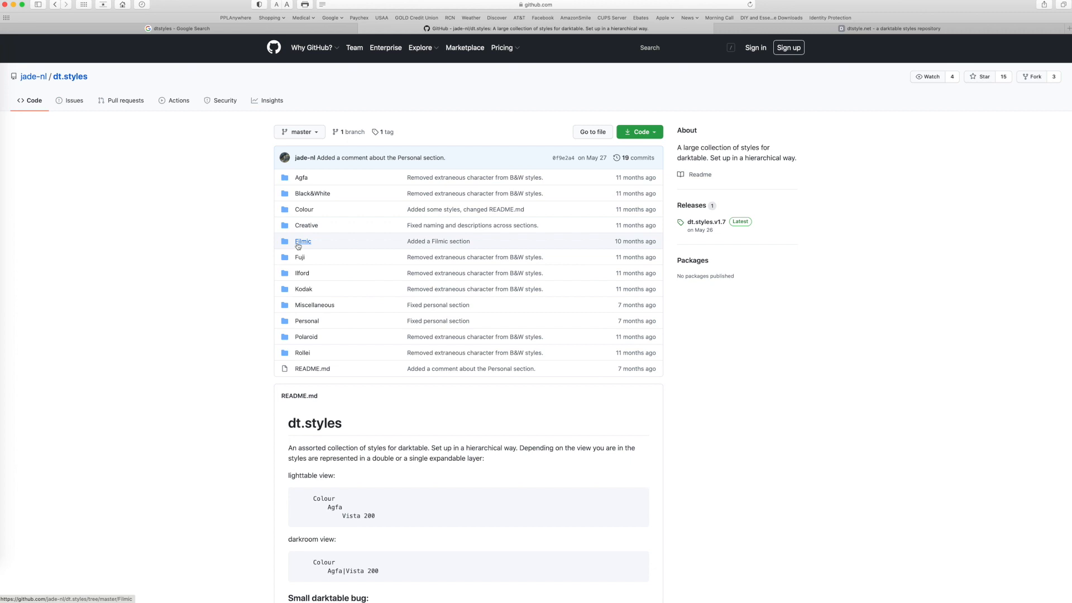
{"action": "mouse_move", "coordinate": [277, 299]}
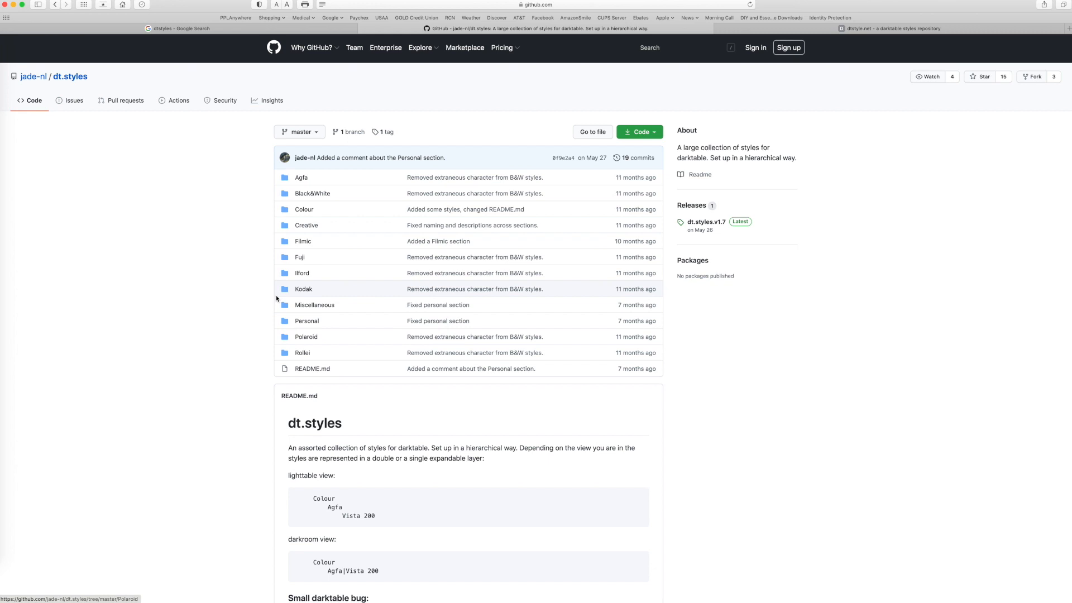
{"action": "mouse_move", "coordinate": [299, 257]}
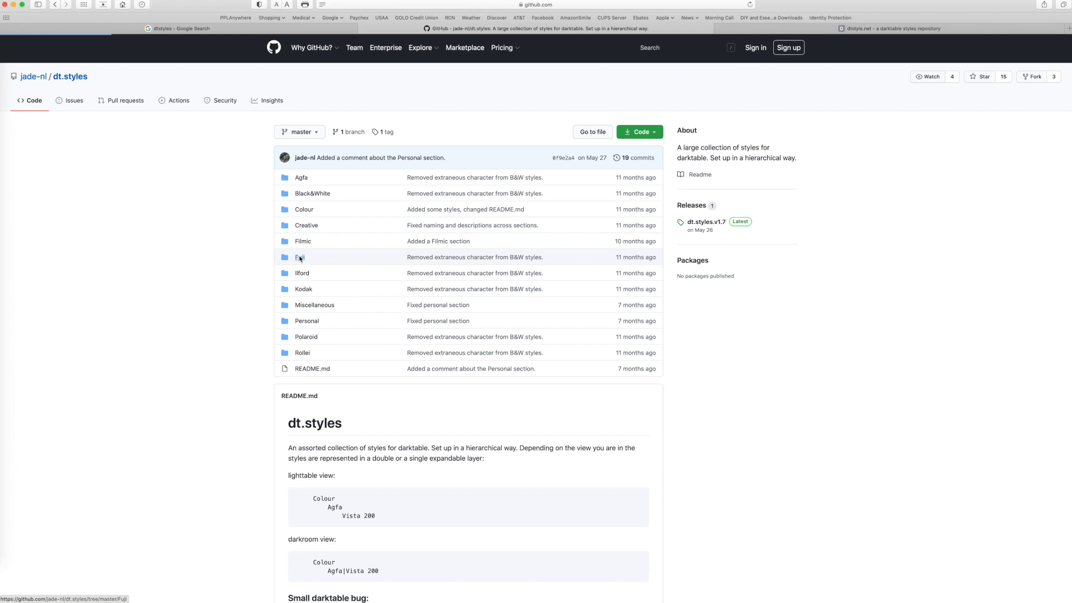
{"action": "left_click", "coordinate": [298, 256]}
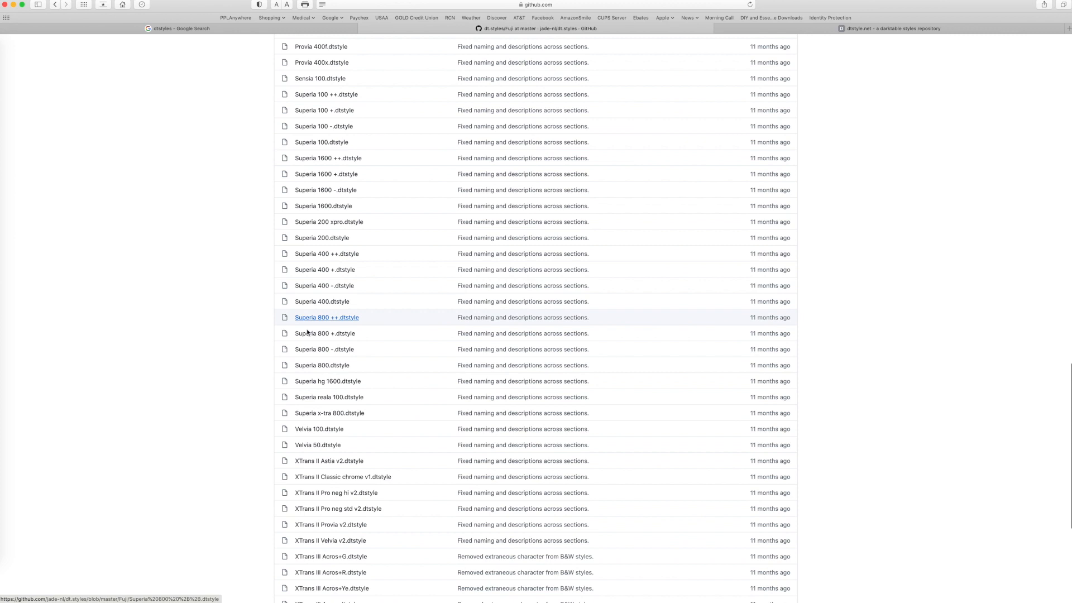
{"action": "scroll", "scroll_direction": "down", "scroll_amount": 3}
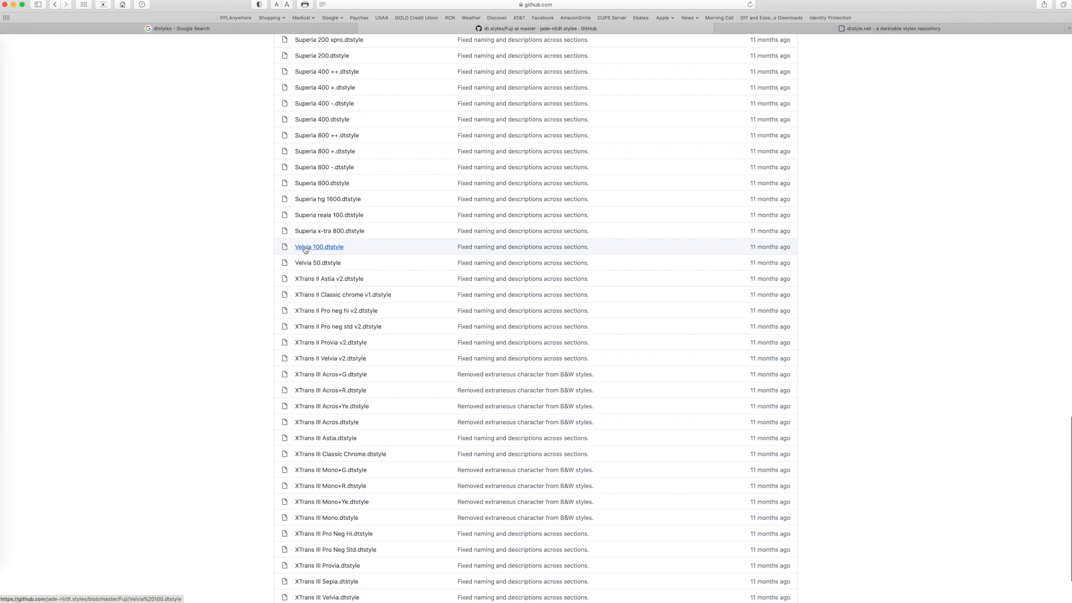
{"action": "mouse_move", "coordinate": [316, 263]}
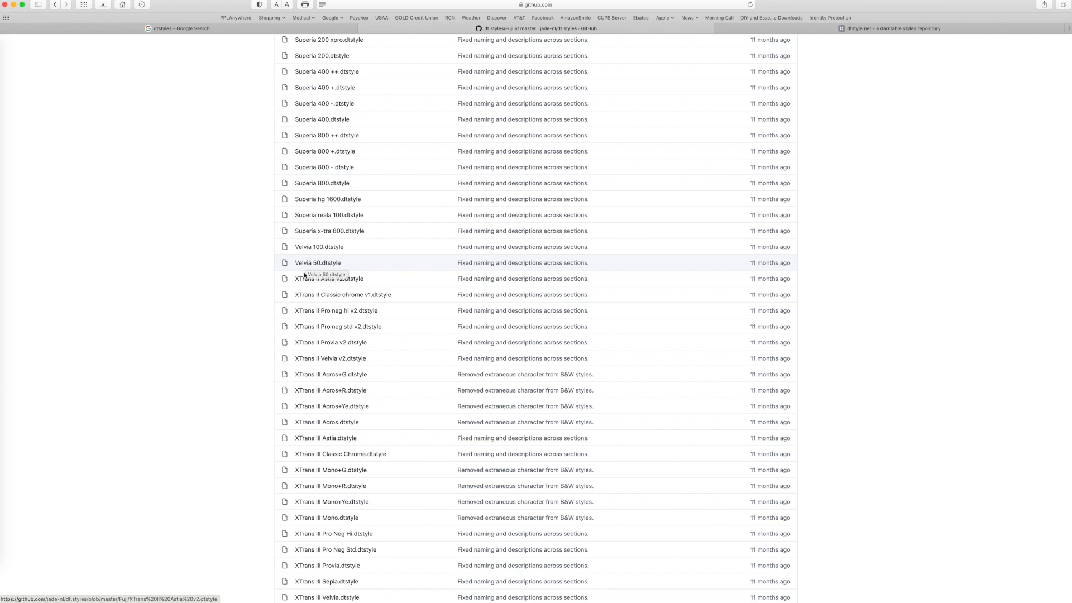
{"action": "scroll", "scroll_direction": "down", "scroll_amount": 3}
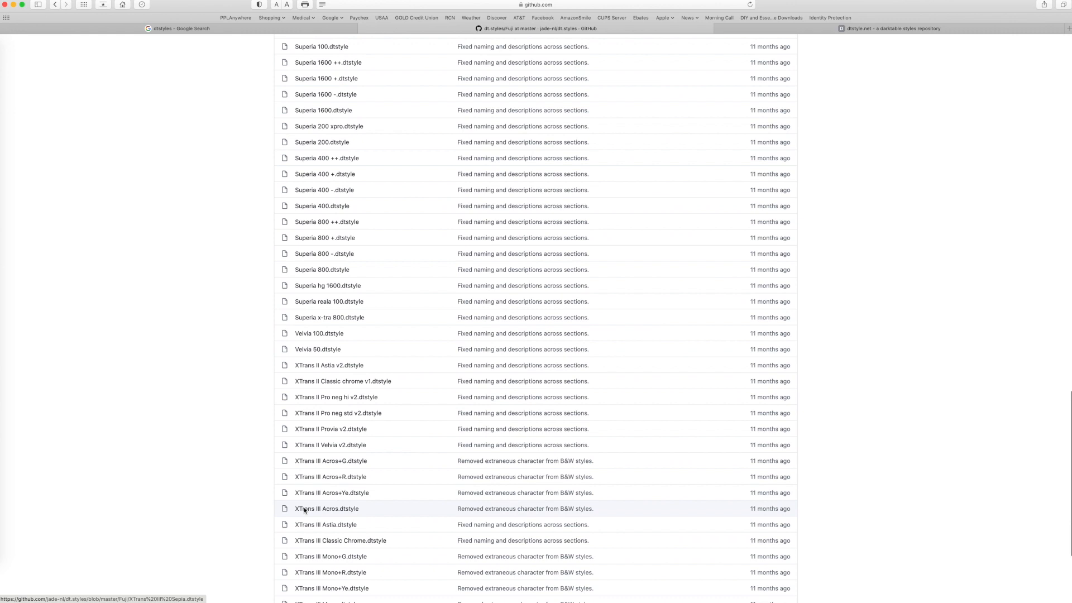
{"action": "left_click", "coordinate": [317, 349]}
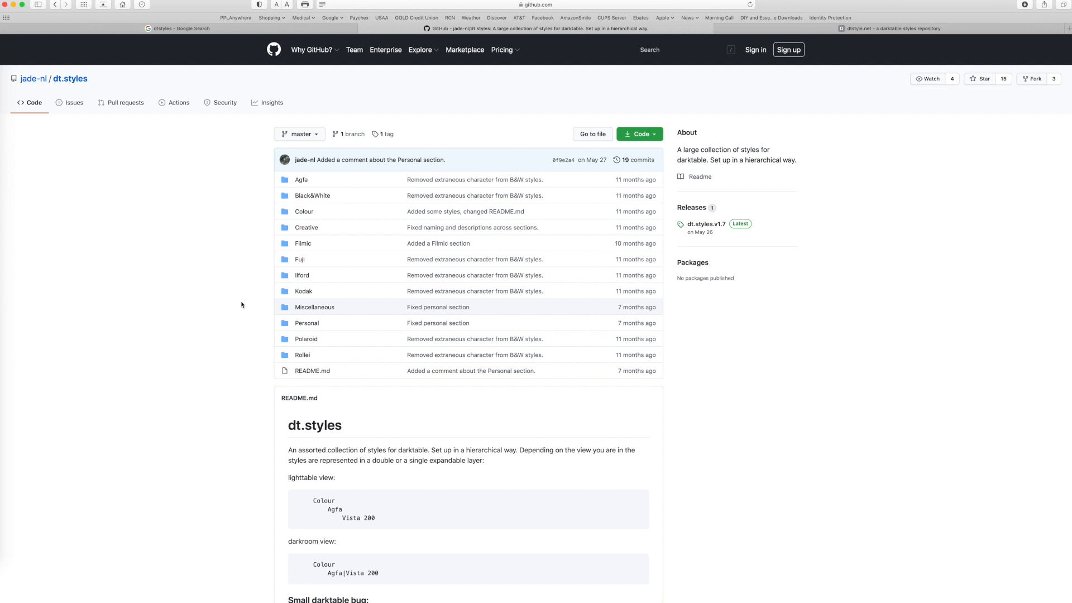
Download dt.fuji.zip from the dt.styles v1.7 release assets and show the download.
{"action": "scroll", "scroll_direction": "down", "scroll_amount": 3}
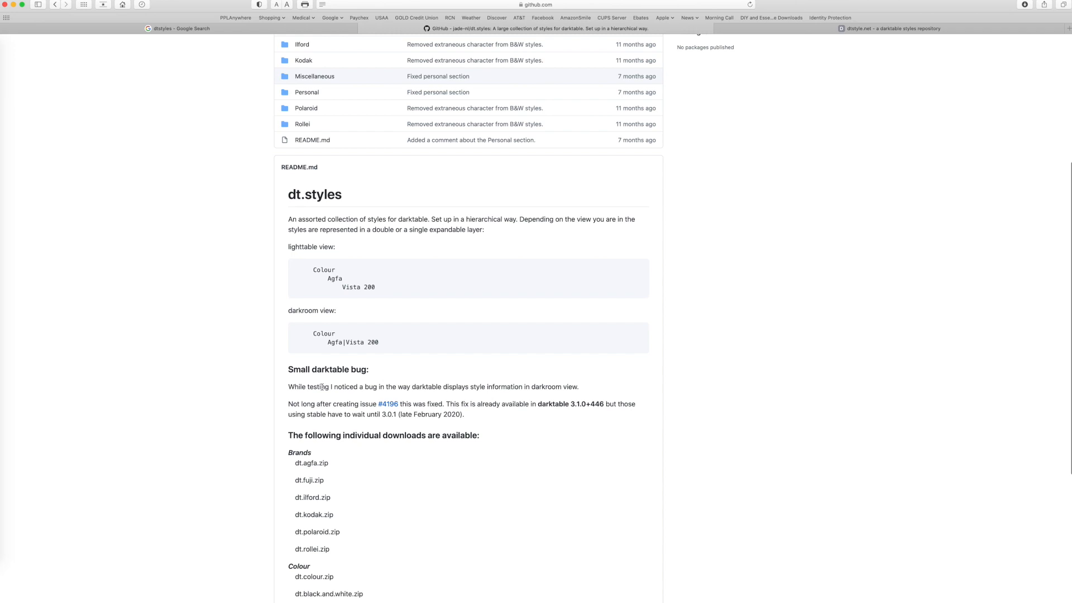
{"action": "scroll", "scroll_direction": "down", "scroll_amount": 3}
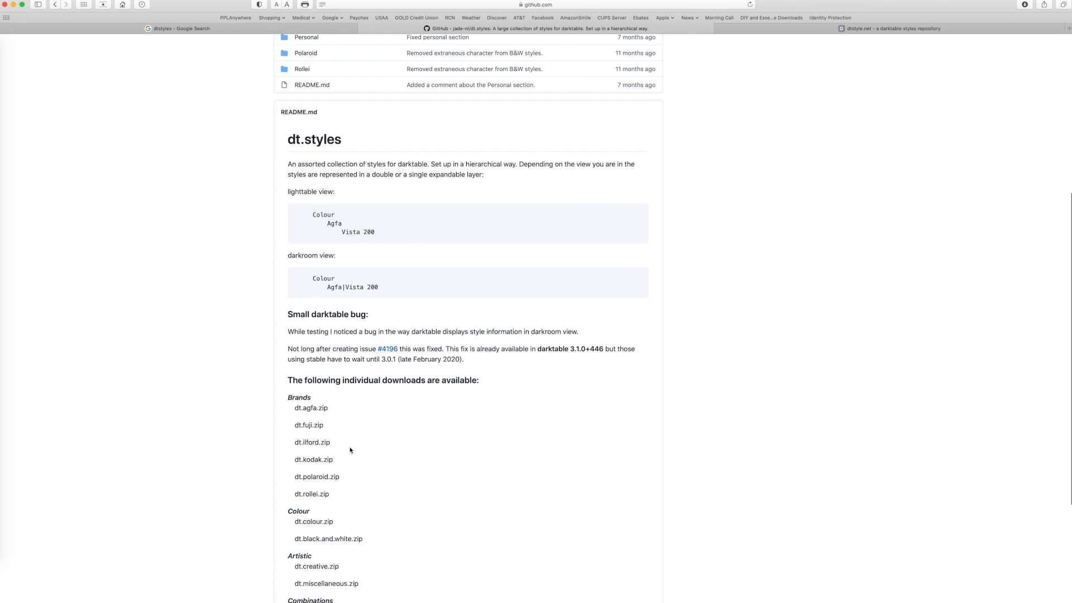
{"action": "scroll", "scroll_direction": "down", "scroll_amount": 3}
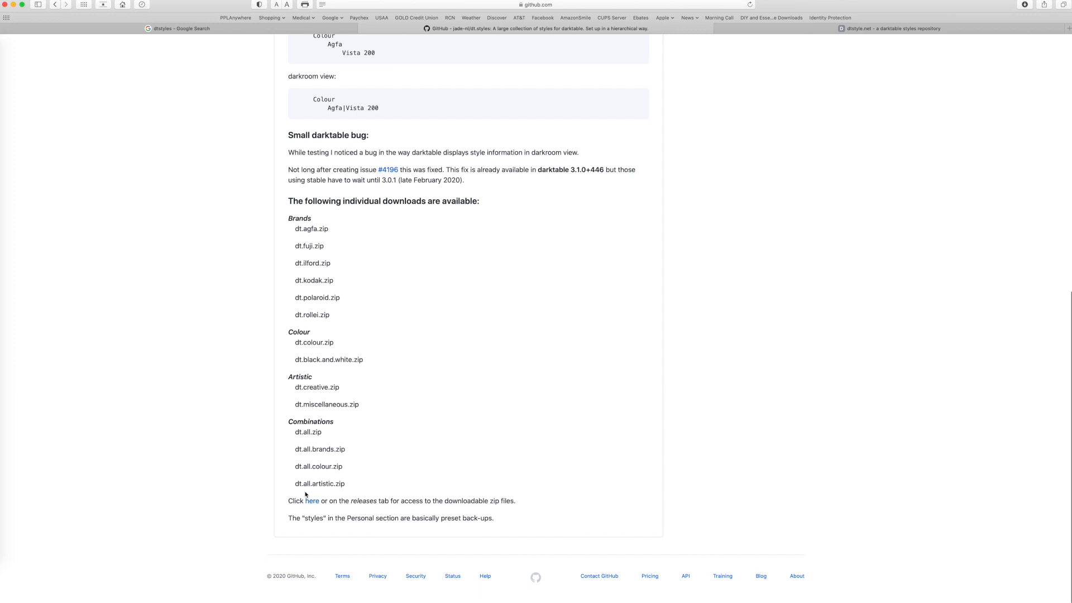
{"action": "left_click", "coordinate": [311, 500]}
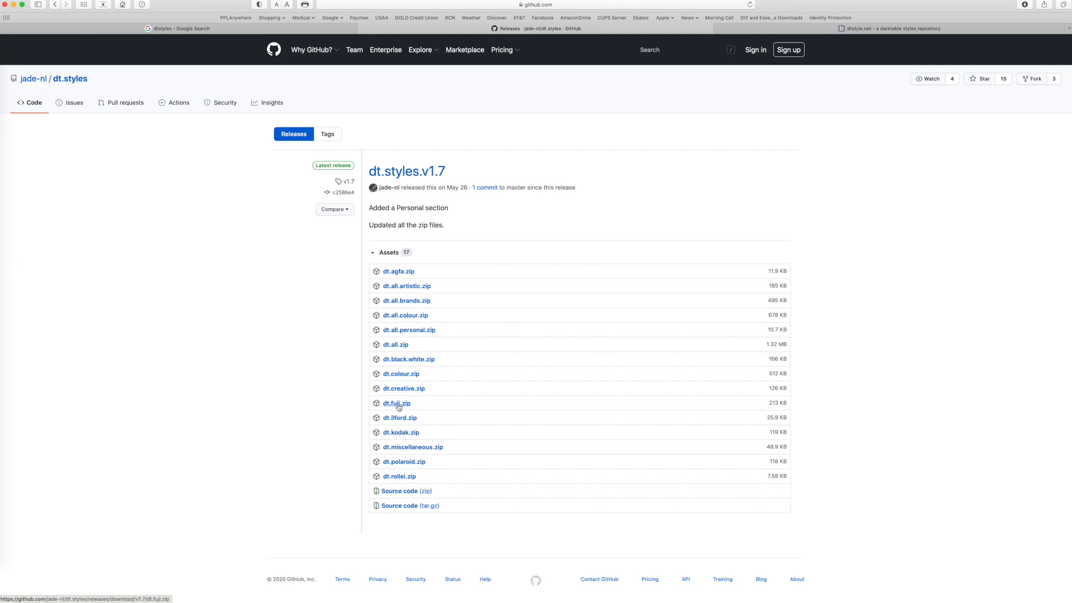
{"action": "left_click", "coordinate": [396, 402]}
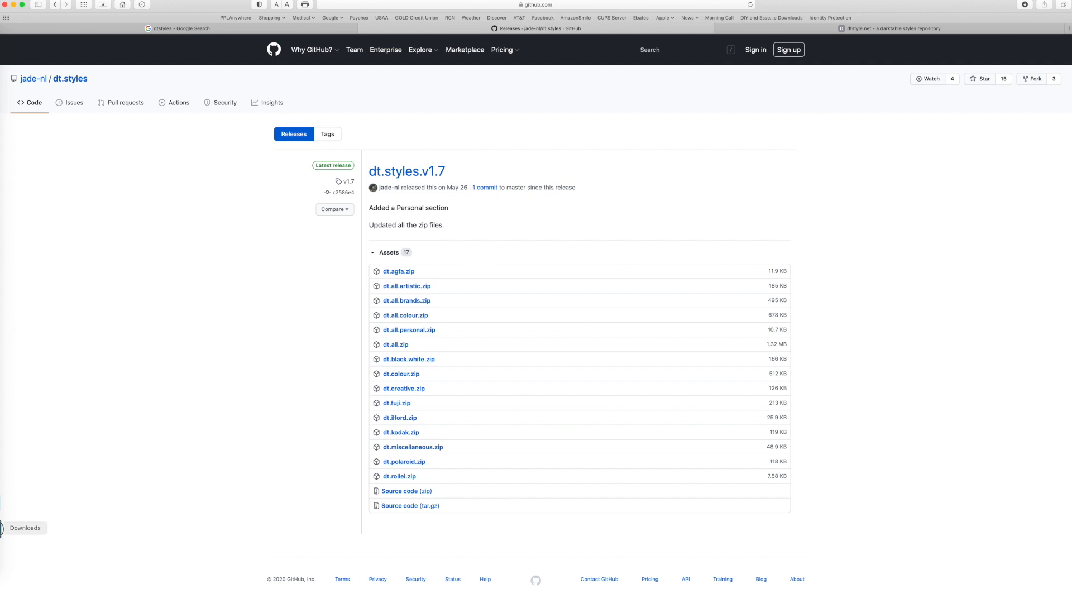
{"action": "left_click", "coordinate": [396, 404]}
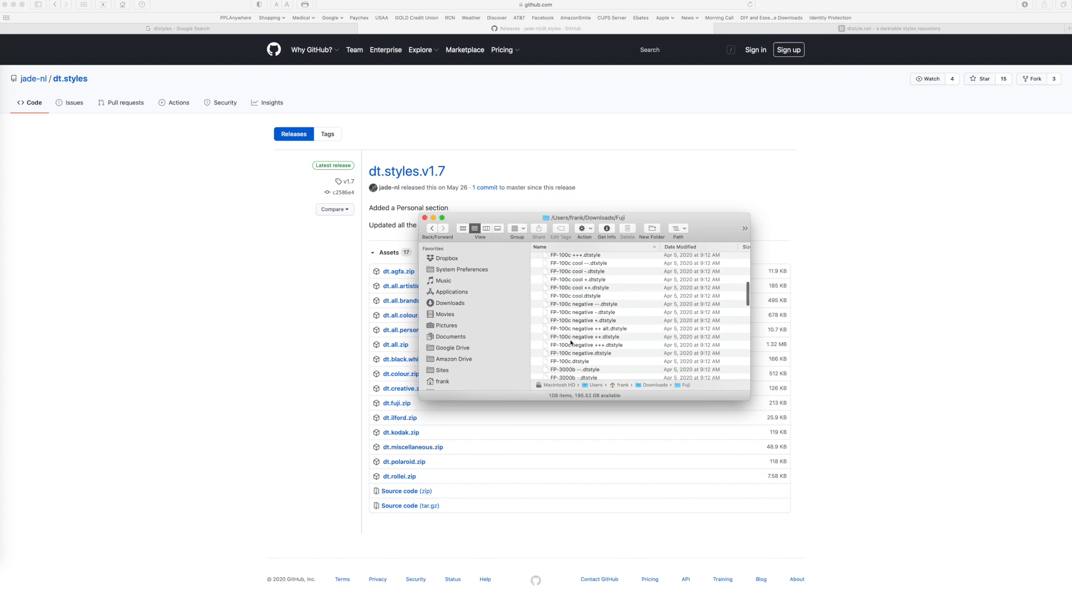
Scroll through the .dtstyle files in the Downloads/Fuji folder.
{"action": "scroll", "scroll_direction": "down", "scroll_amount": 3}
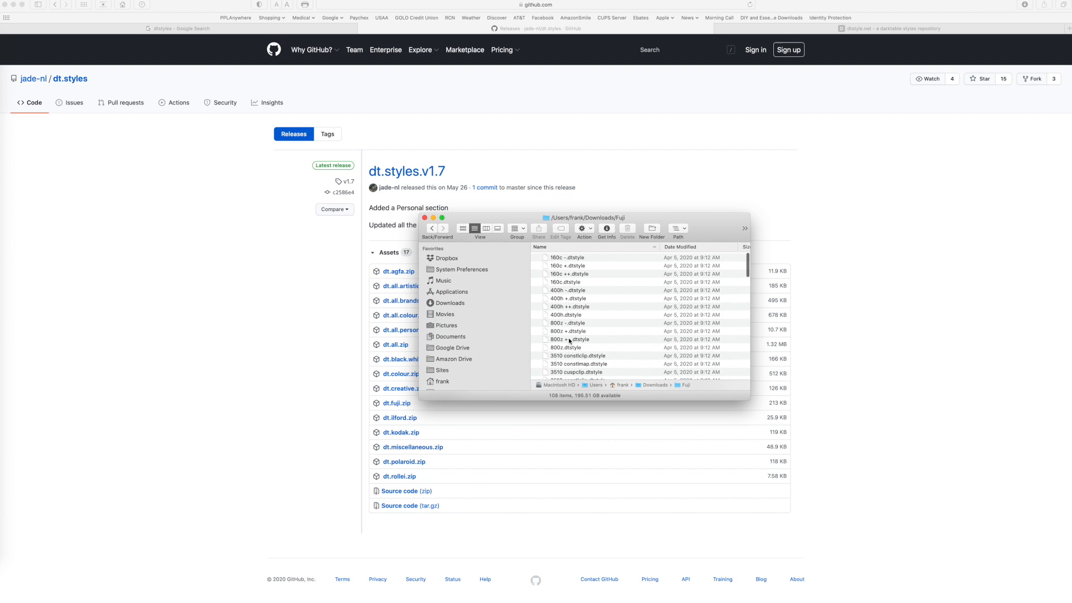
{"action": "scroll", "scroll_direction": "down", "scroll_amount": 3}
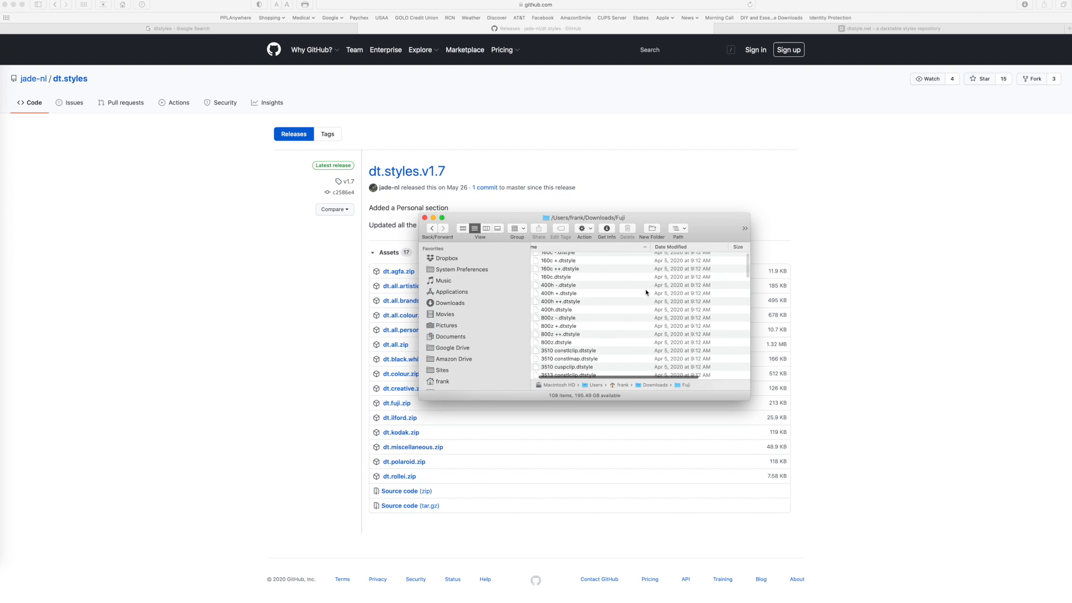
{"action": "scroll", "scroll_direction": "down", "scroll_amount": 3}
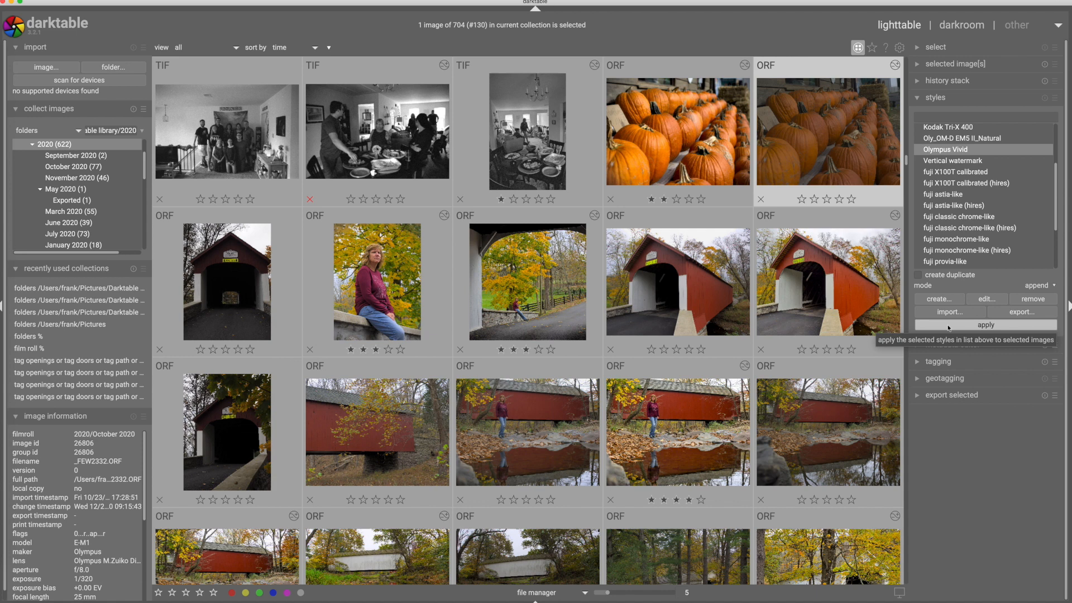
Import Velvia 50.dtstyle from Downloads/Fuji through the lighttable styles module.
{"action": "left_click", "coordinate": [947, 311]}
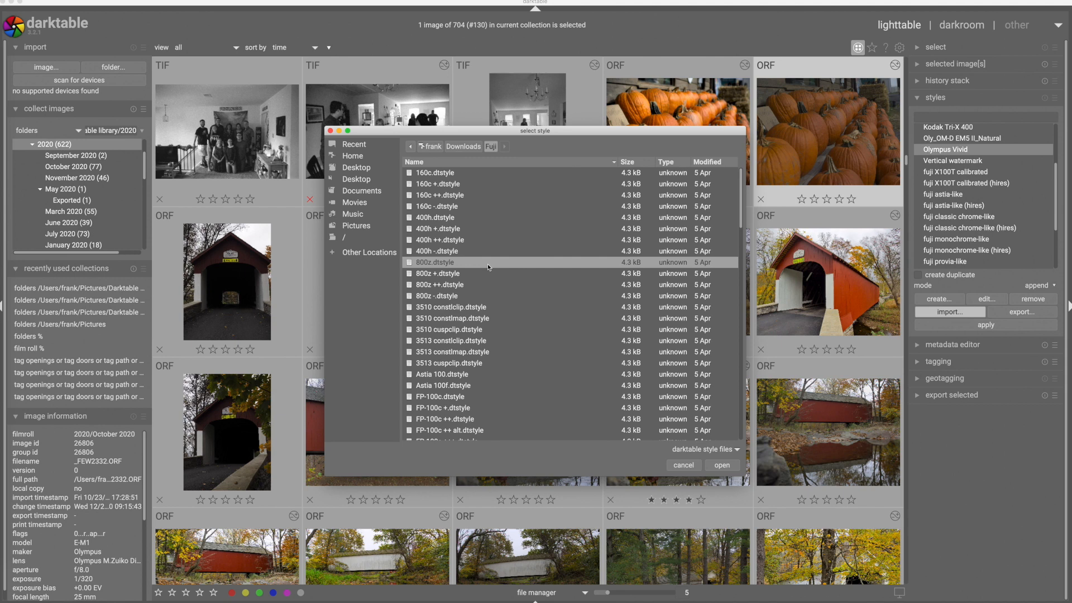
{"action": "scroll", "scroll_direction": "down", "scroll_amount": 3}
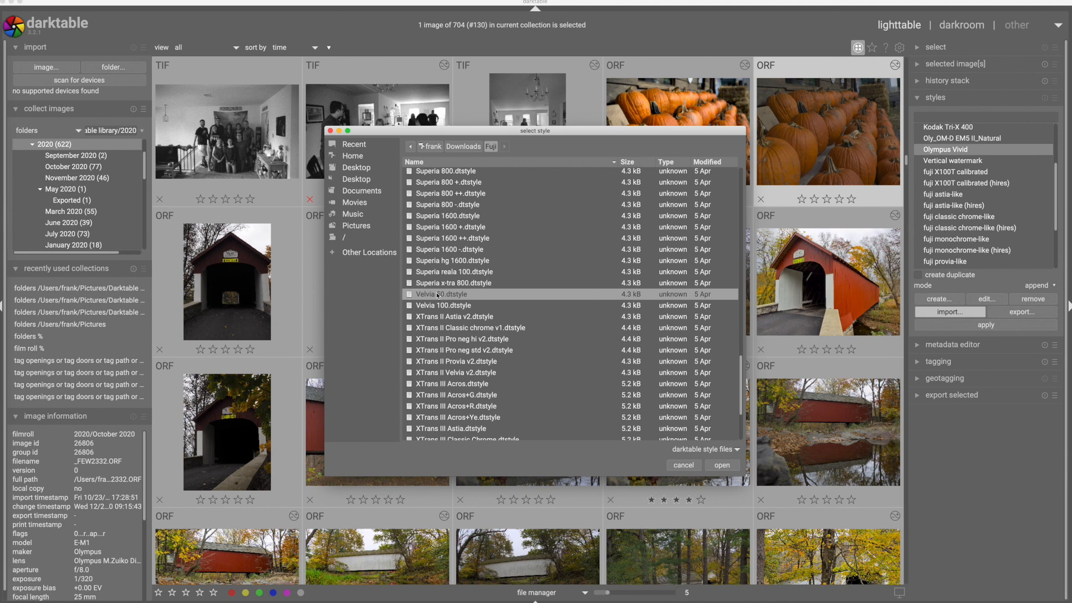
{"action": "left_click", "coordinate": [720, 464]}
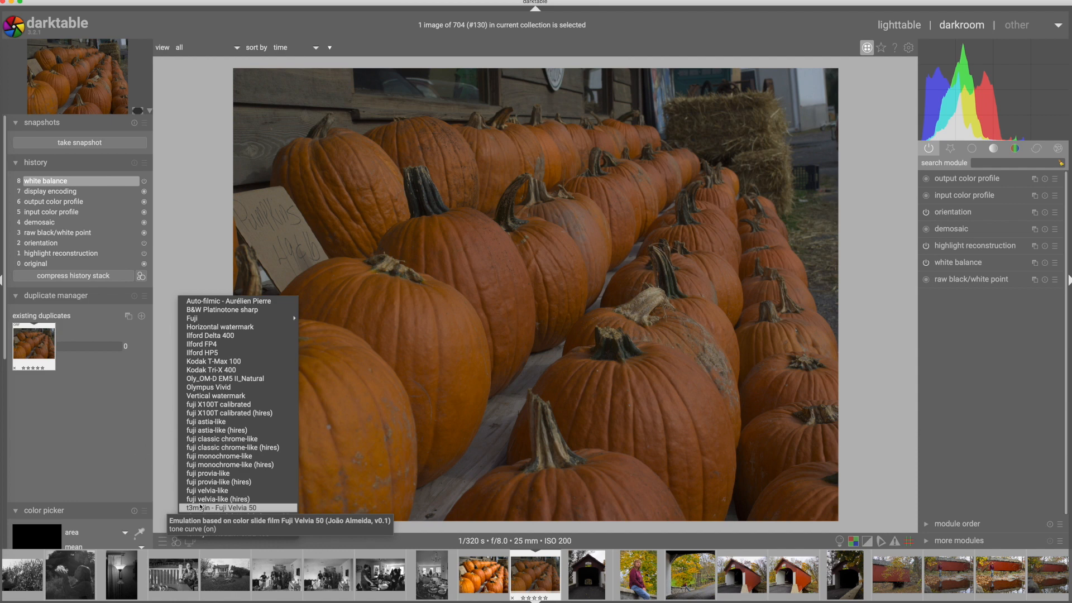
Choose 't3mujin - Fuji Velvia 50' from the darkroom styles popup.
{"action": "left_click", "coordinate": [220, 507]}
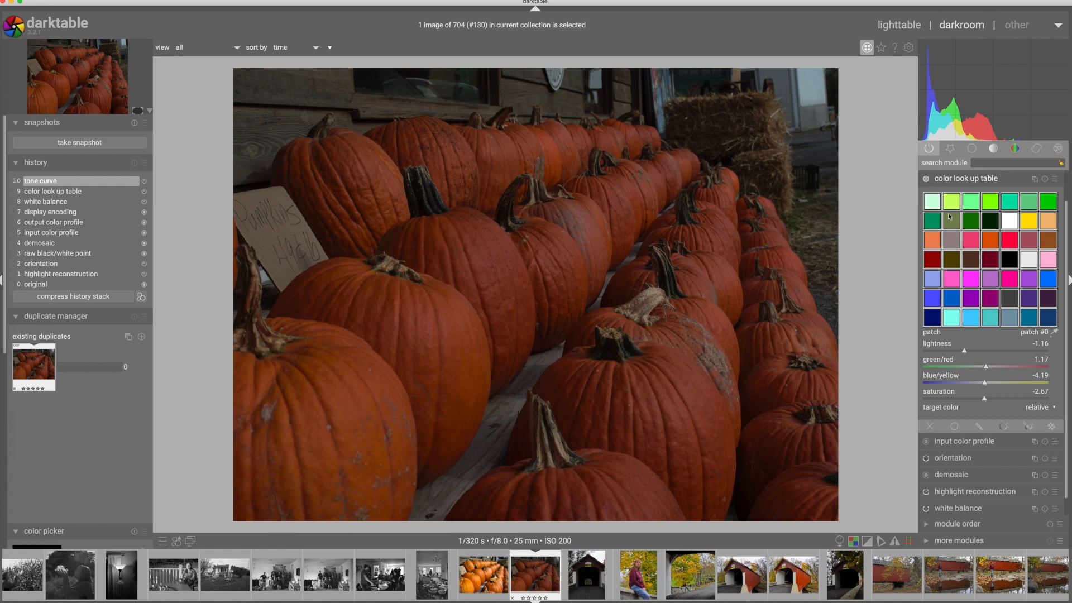
{"action": "mouse_move", "coordinate": [985, 366]}
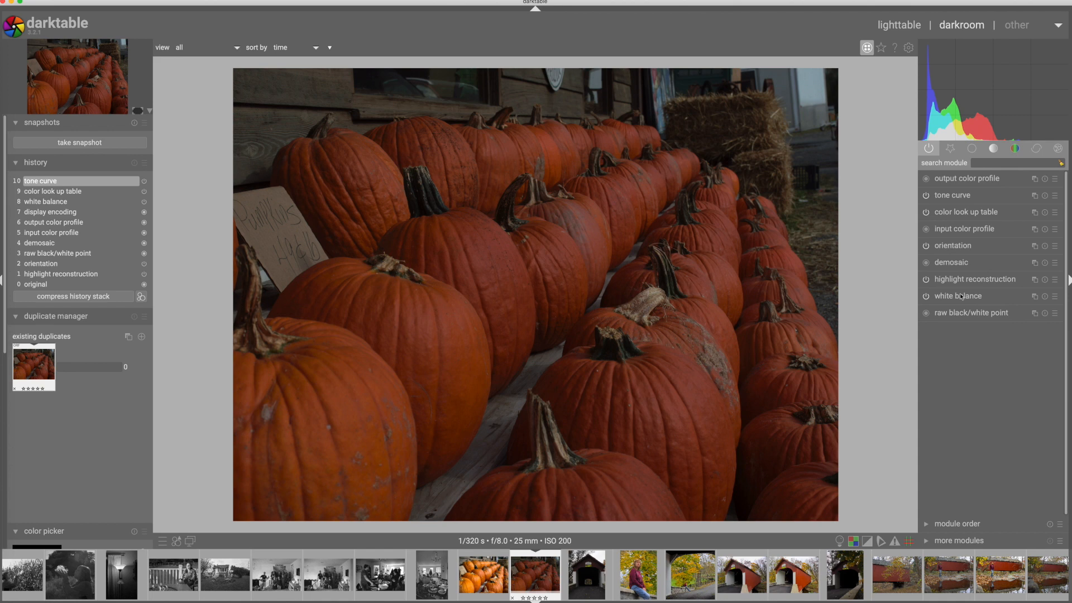
Expand the white balance and style-added tone curve modules, then return to lighttable.
{"action": "left_click", "coordinate": [959, 296]}
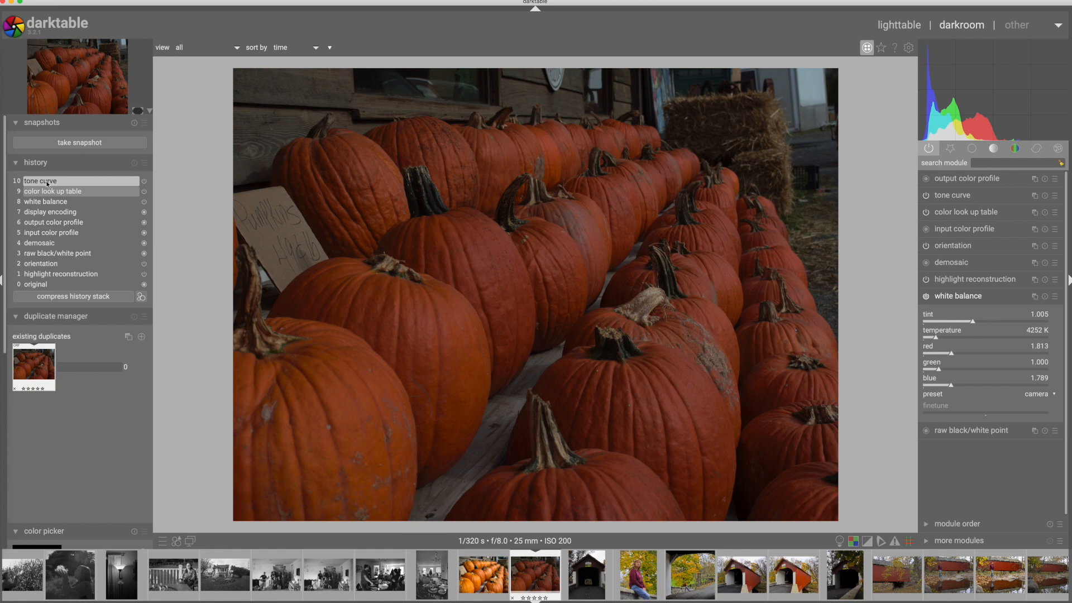
{"action": "left_click", "coordinate": [950, 178]}
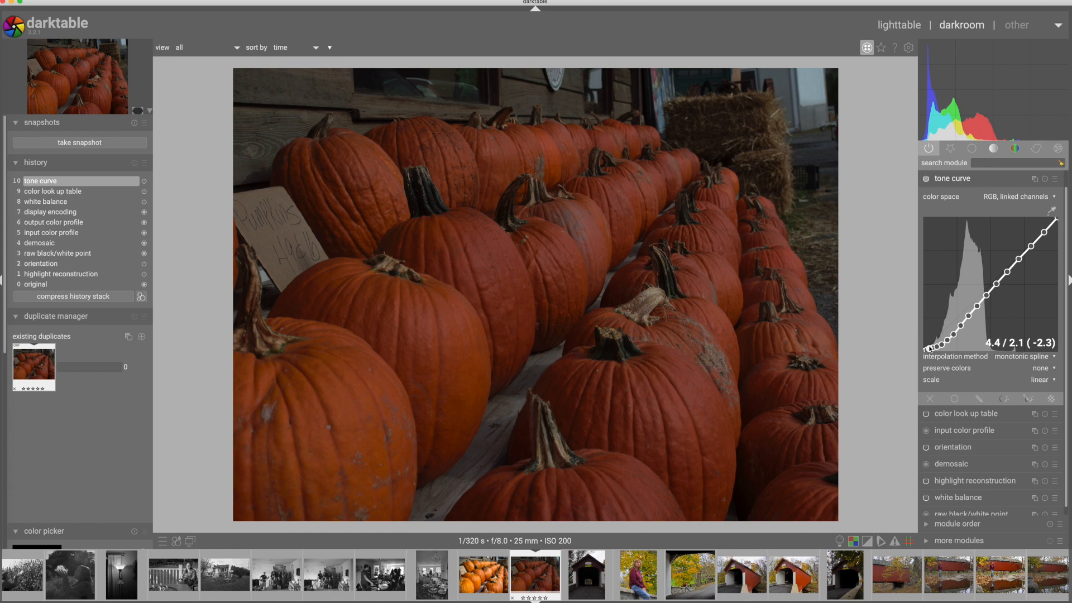
{"action": "mouse_move", "coordinate": [449, 287]}
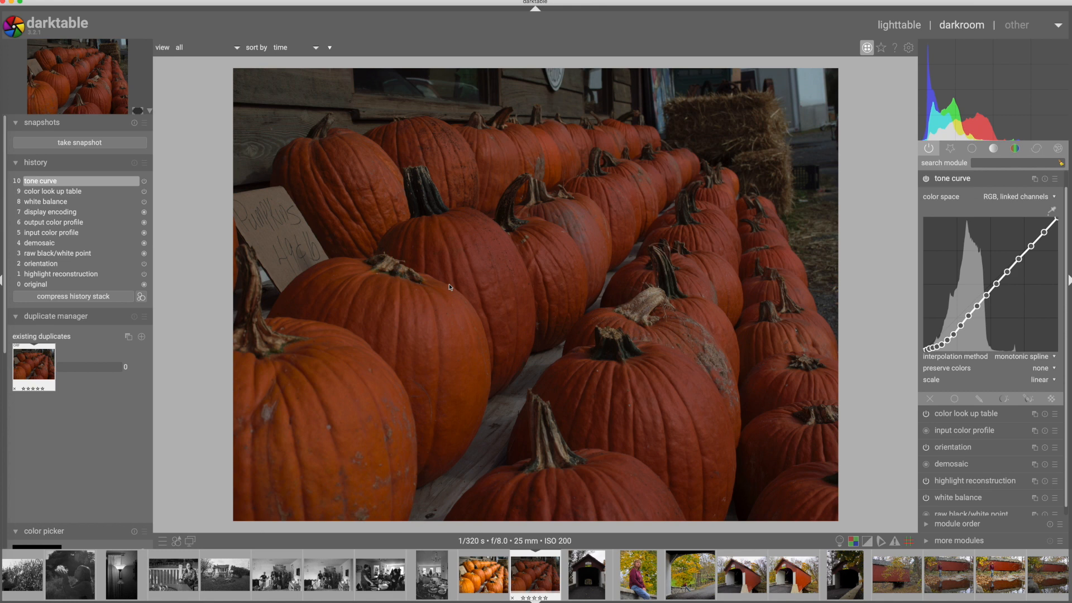
{"action": "mouse_move", "coordinate": [743, 342]}
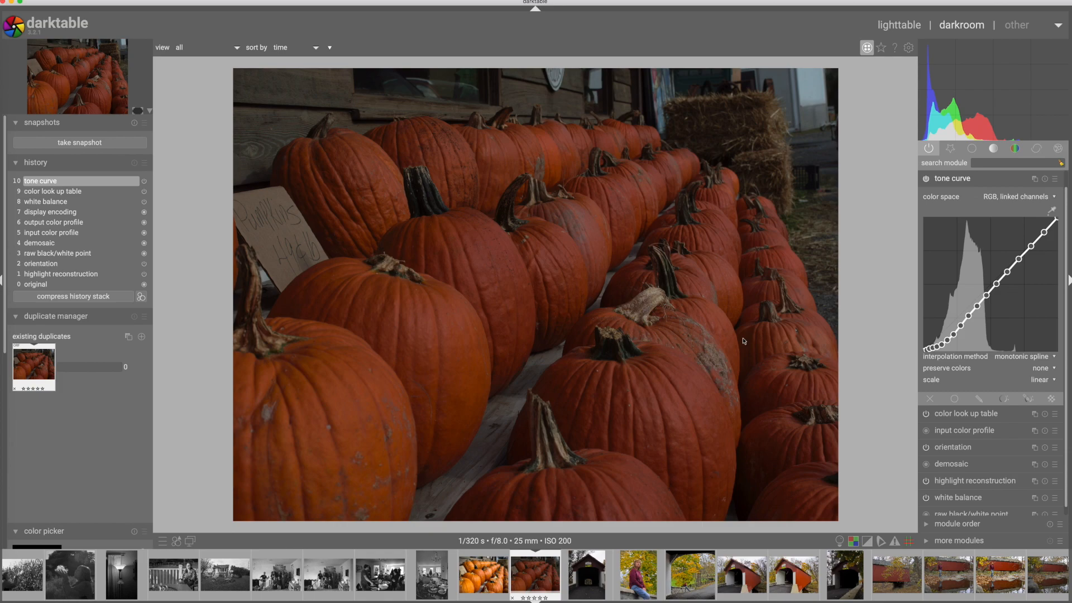
{"action": "left_click", "coordinate": [898, 24]}
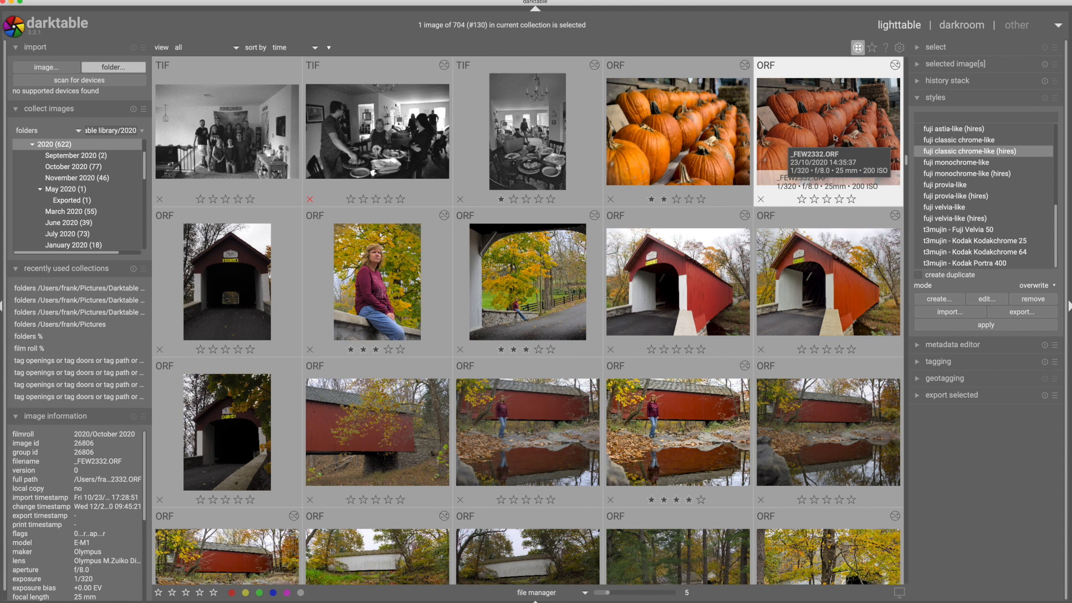
{"action": "mouse_move", "coordinate": [892, 54]}
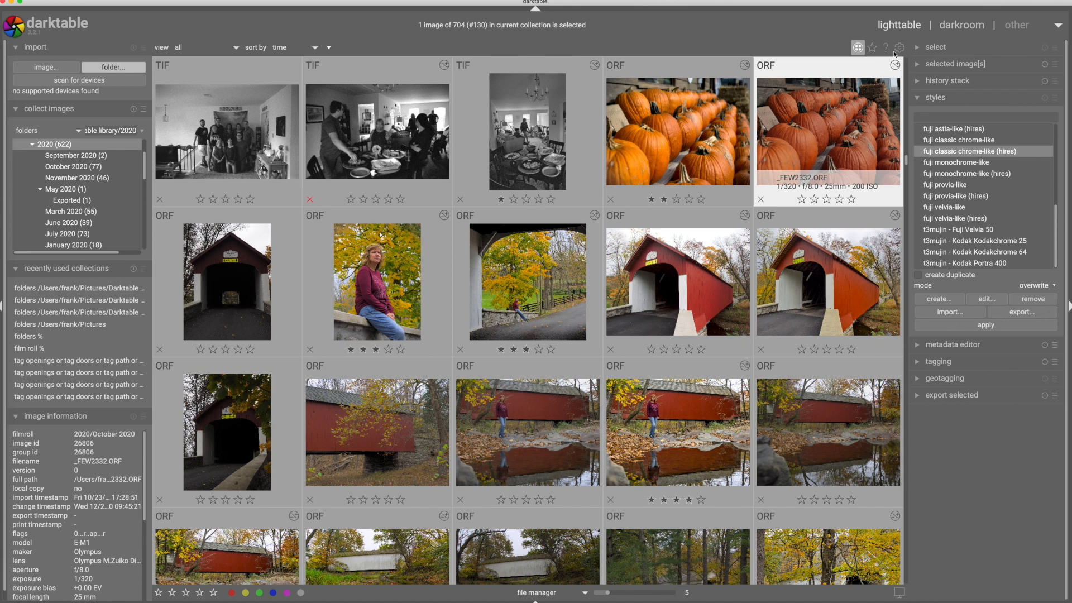
Show darktable's processing preferences with the auto-apply pixel workflow defaults setting.
{"action": "left_click", "coordinate": [898, 47]}
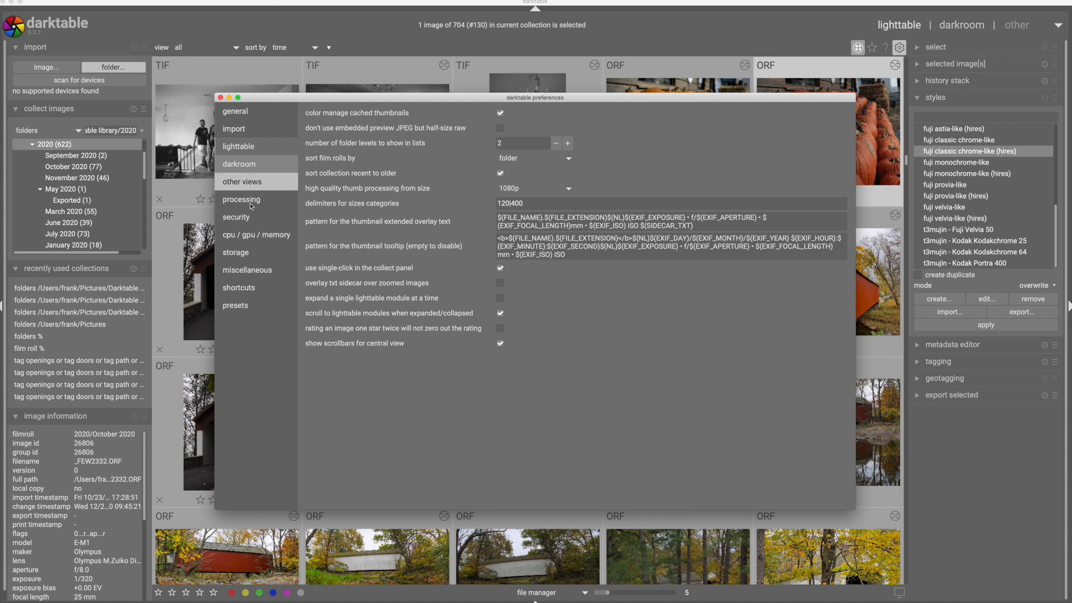
{"action": "left_click", "coordinate": [241, 199]}
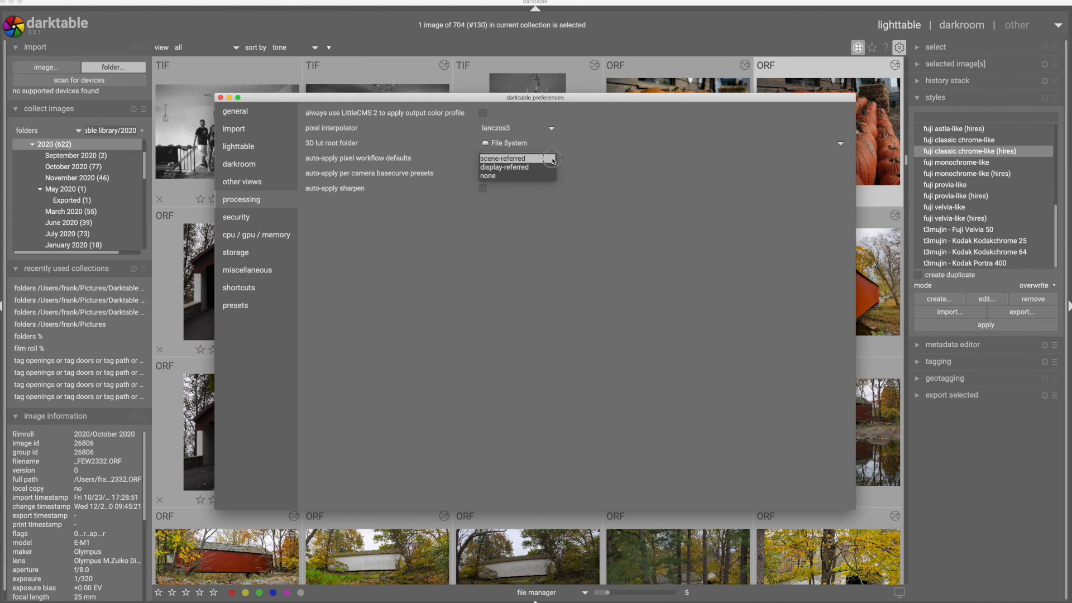
{"action": "mouse_move", "coordinate": [582, 158]}
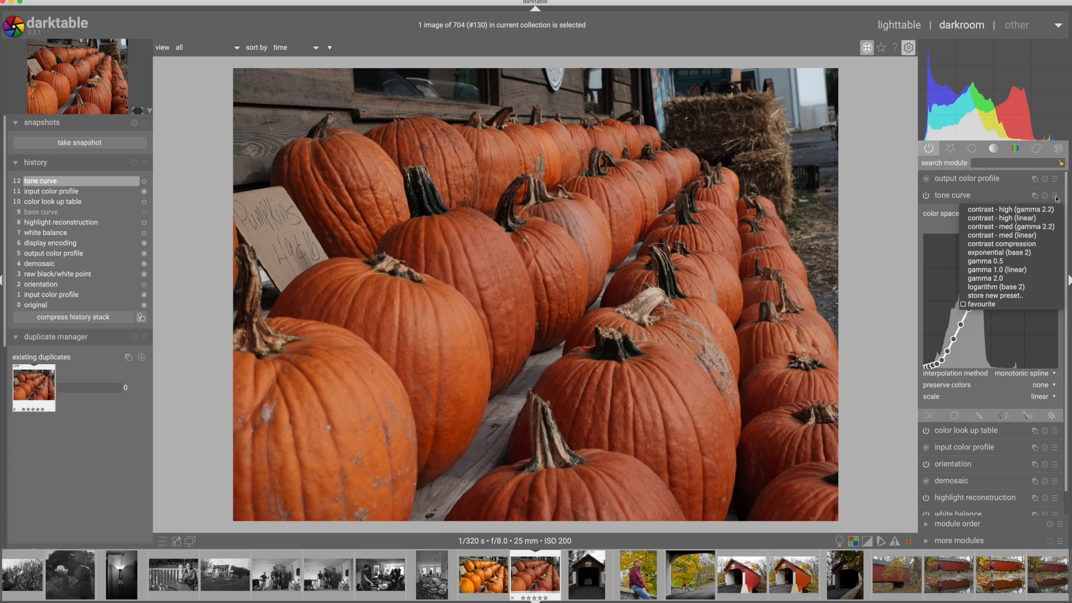
Store the tone curve as preset 'fuji chrome', auto-applied to maker %fuji%.
{"action": "left_click", "coordinate": [995, 295]}
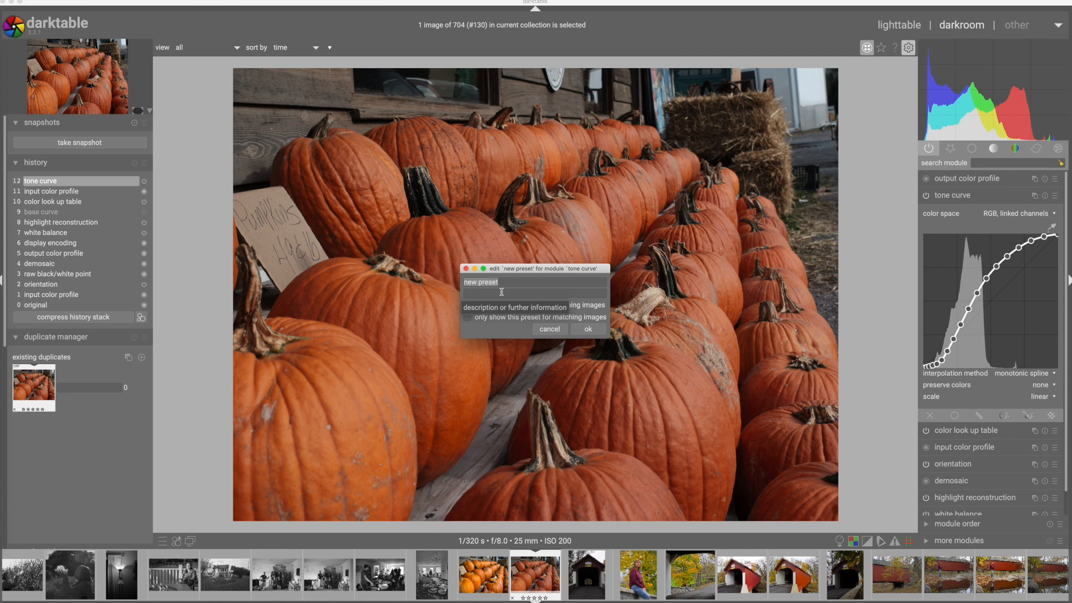
{"action": "type", "text": "fuji chrome"}
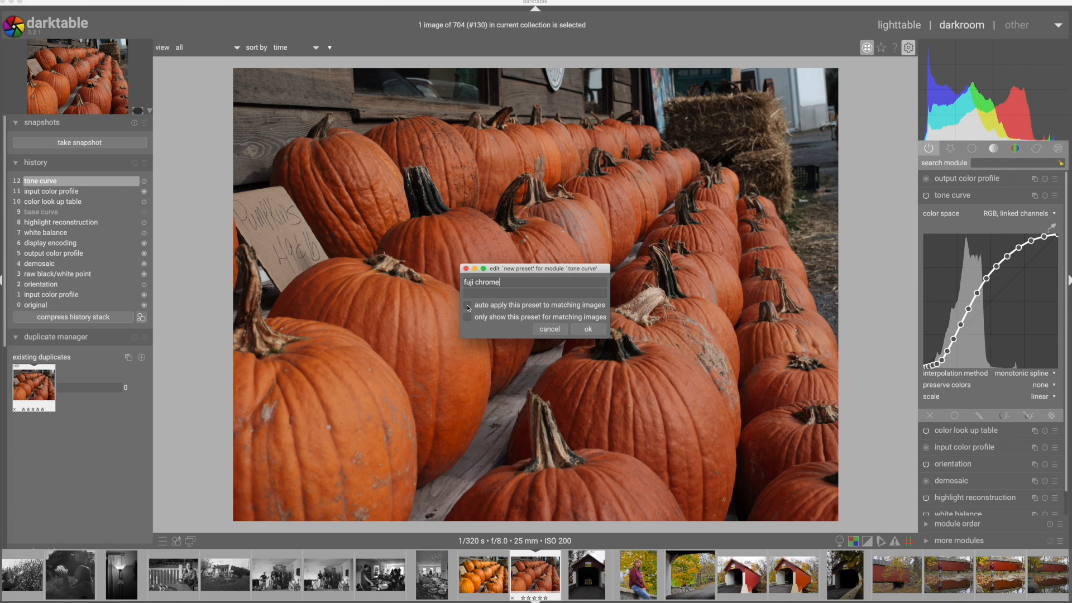
{"action": "left_click", "coordinate": [467, 304]}
{"action": "type", "text": "%fuji%"}
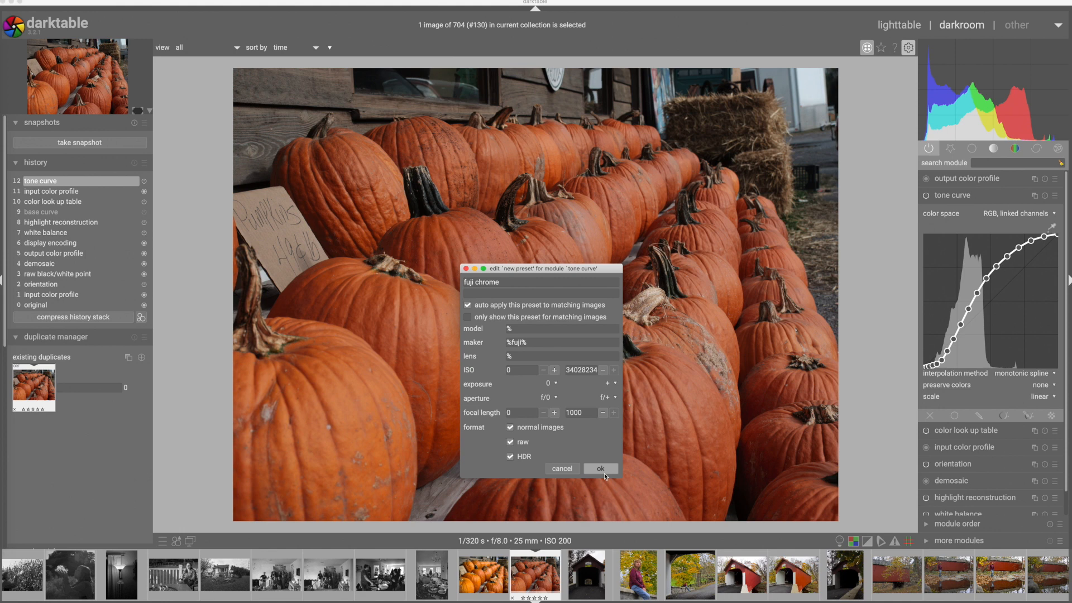
{"action": "left_click", "coordinate": [600, 468]}
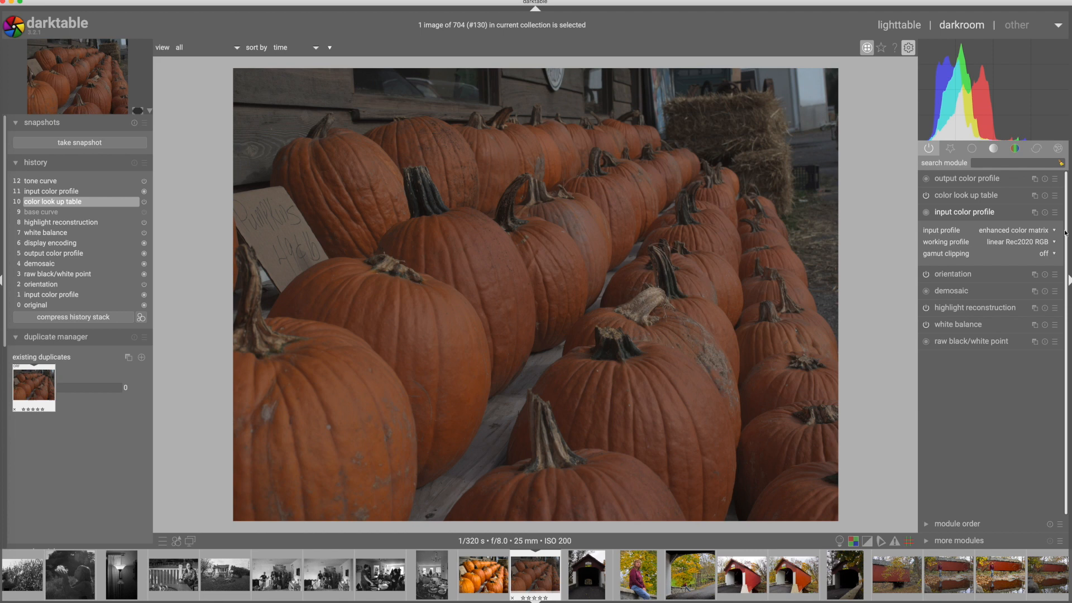
Store the input colour profile preset, then collapse the colour look-up table module.
{"action": "left_click", "coordinate": [964, 178]}
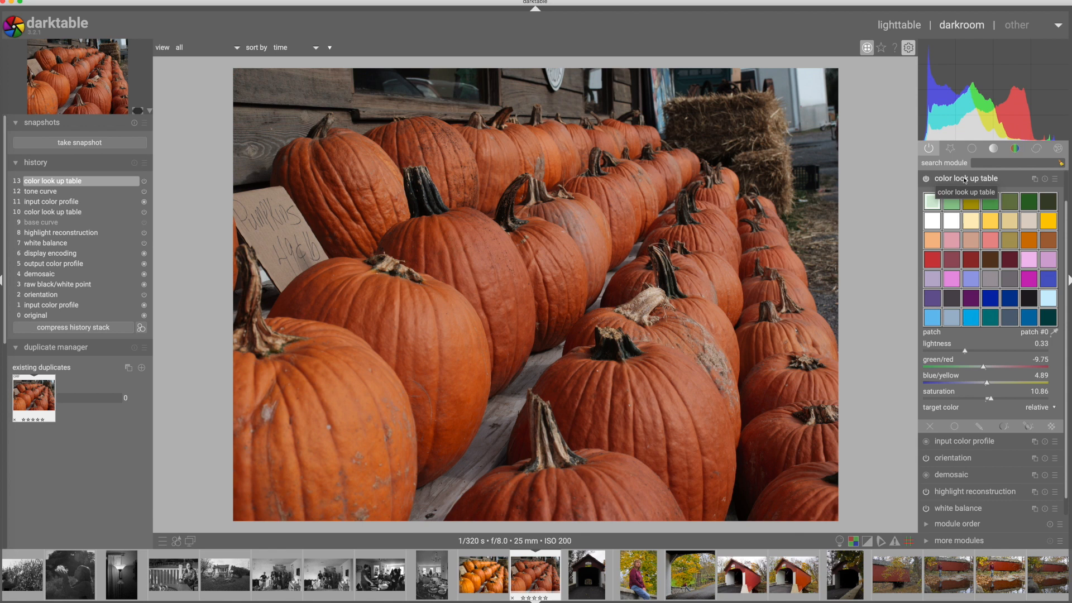
{"action": "left_click", "coordinate": [966, 177]}
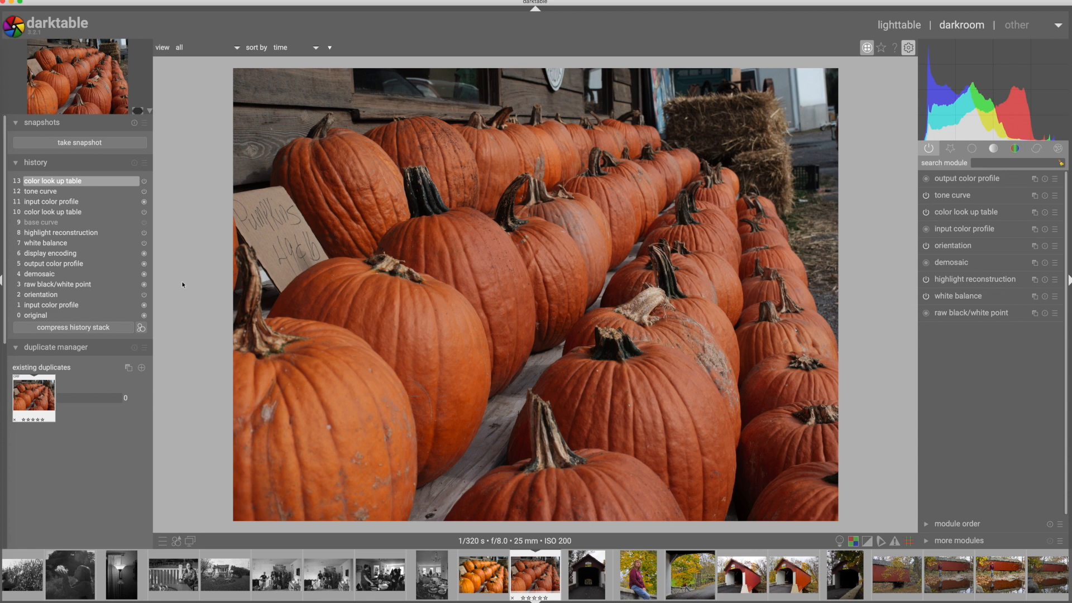